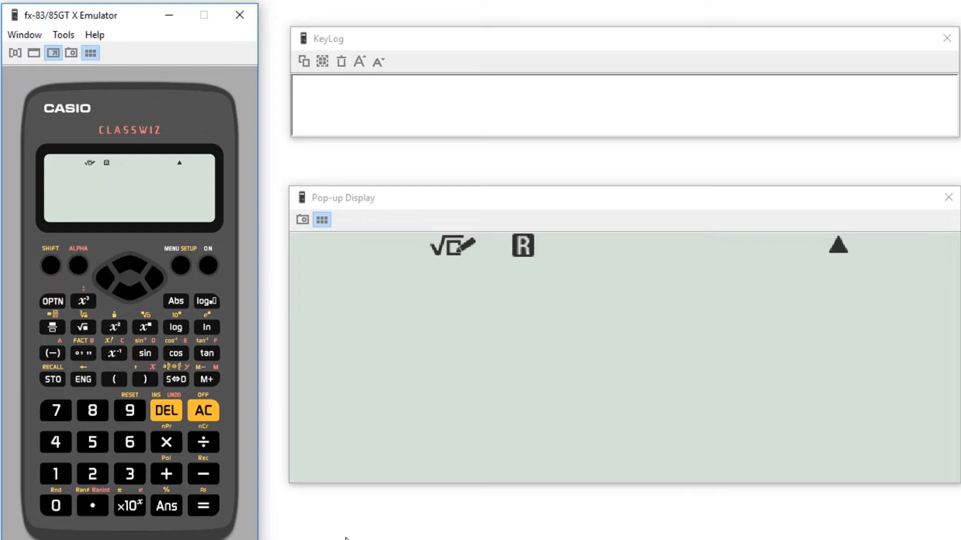
{"action": "mouse_move", "coordinate": [384, 337]}
{"action": "type", "text": "9⁻¹568"}
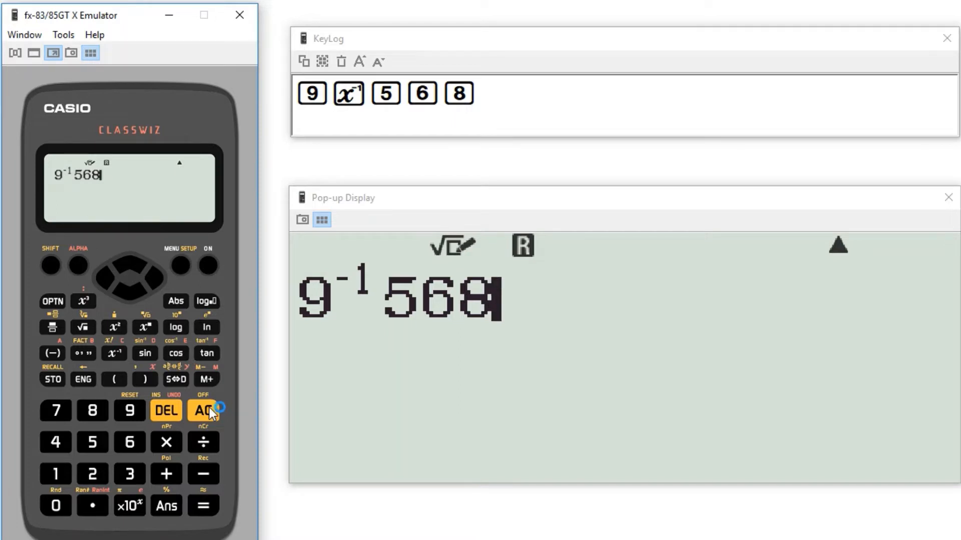
- Evaluate sin(56) in radian mode, getting -0.5215510021
{"action": "left_click", "coordinate": [203, 410]}
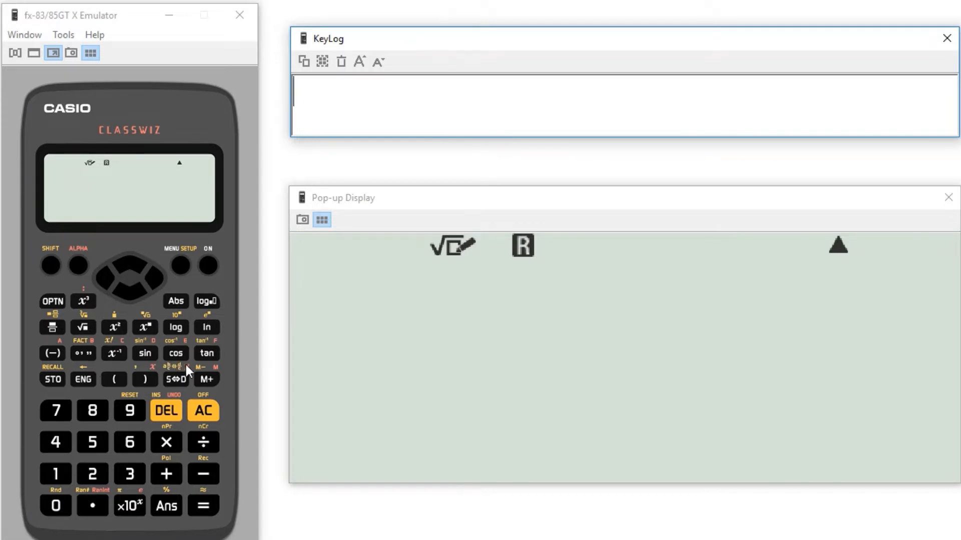
{"action": "mouse_move", "coordinate": [239, 355]}
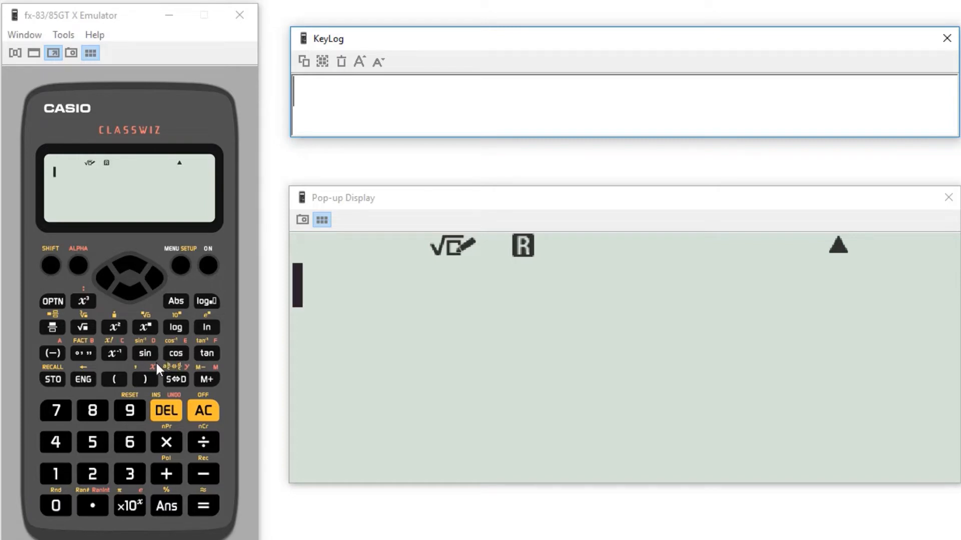
{"action": "mouse_move", "coordinate": [150, 361]}
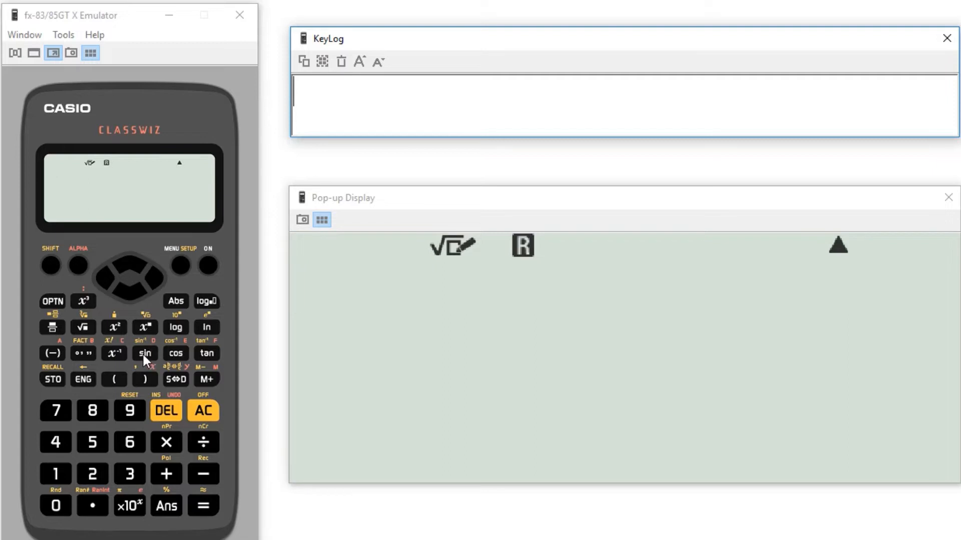
{"action": "left_click", "coordinate": [129, 442]}
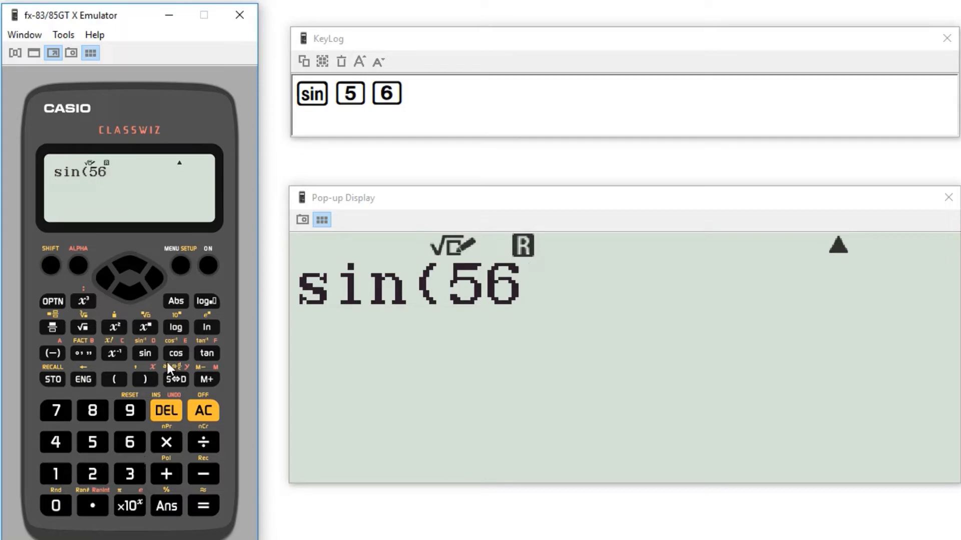
{"action": "left_click", "coordinate": [144, 378]}
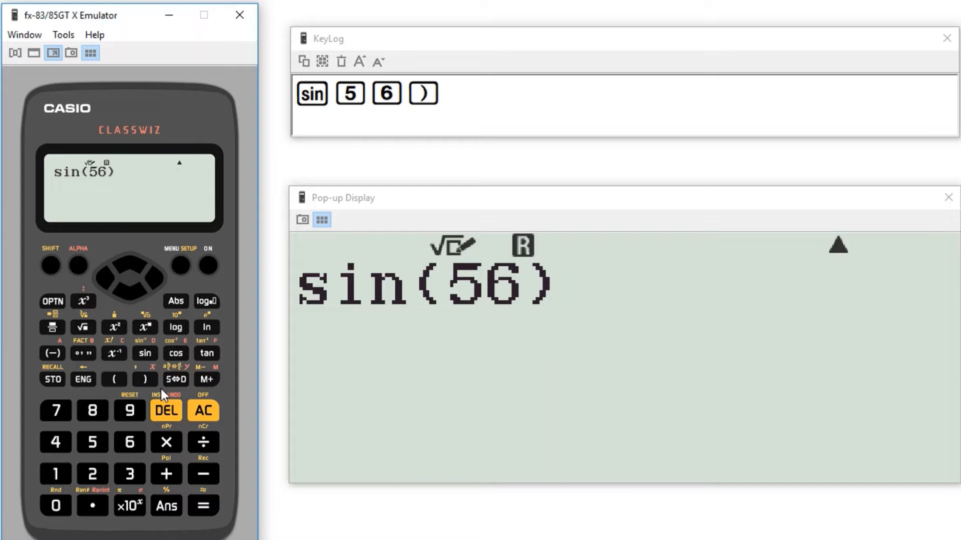
{"action": "left_click", "coordinate": [203, 504]}
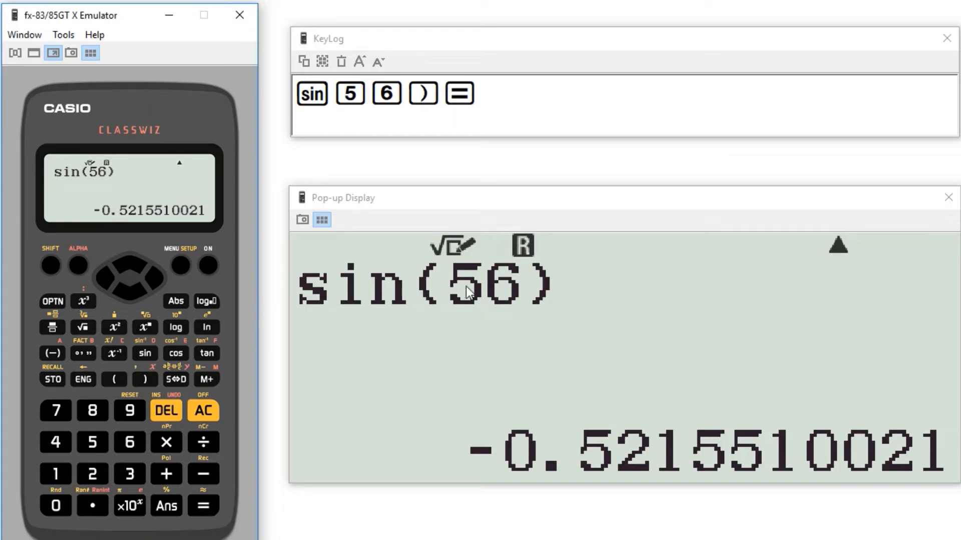
{"action": "mouse_move", "coordinate": [129, 441]}
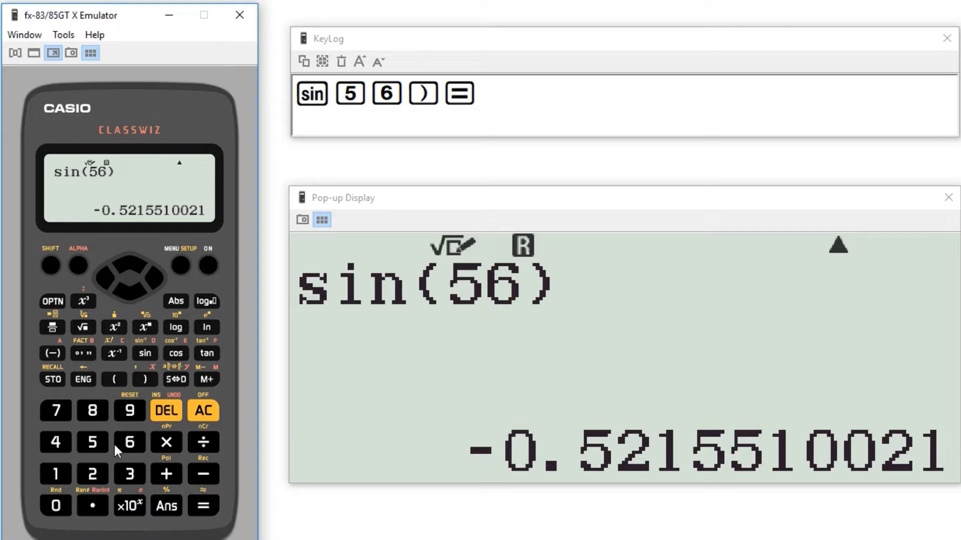
{"action": "mouse_move", "coordinate": [453, 266]}
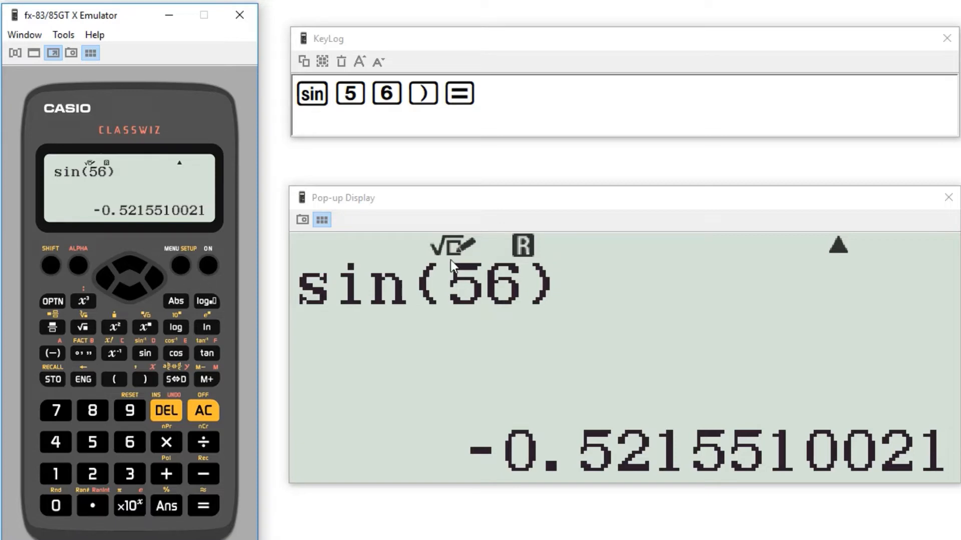
{"action": "mouse_move", "coordinate": [529, 258]}
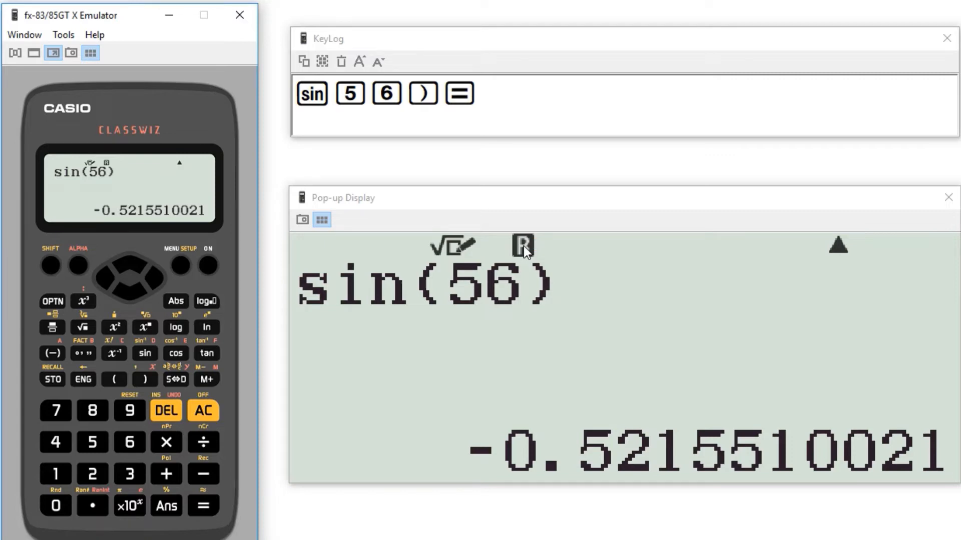
{"action": "mouse_move", "coordinate": [541, 251]}
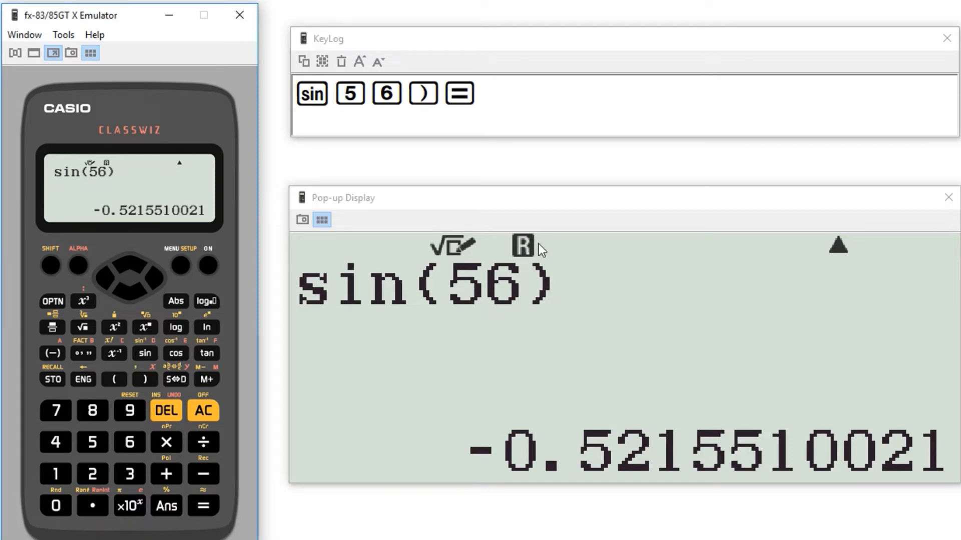
{"action": "mouse_move", "coordinate": [531, 248]}
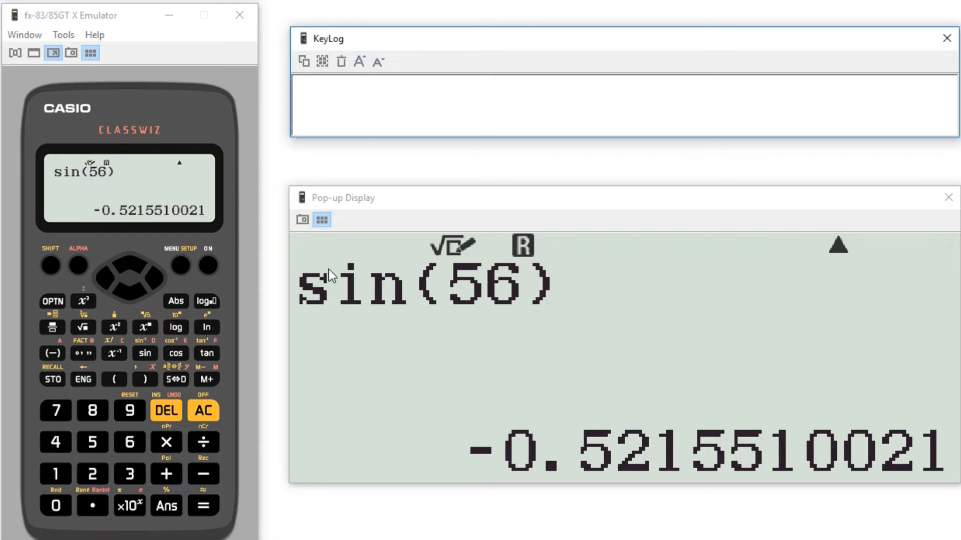
{"action": "mouse_move", "coordinate": [163, 294]}
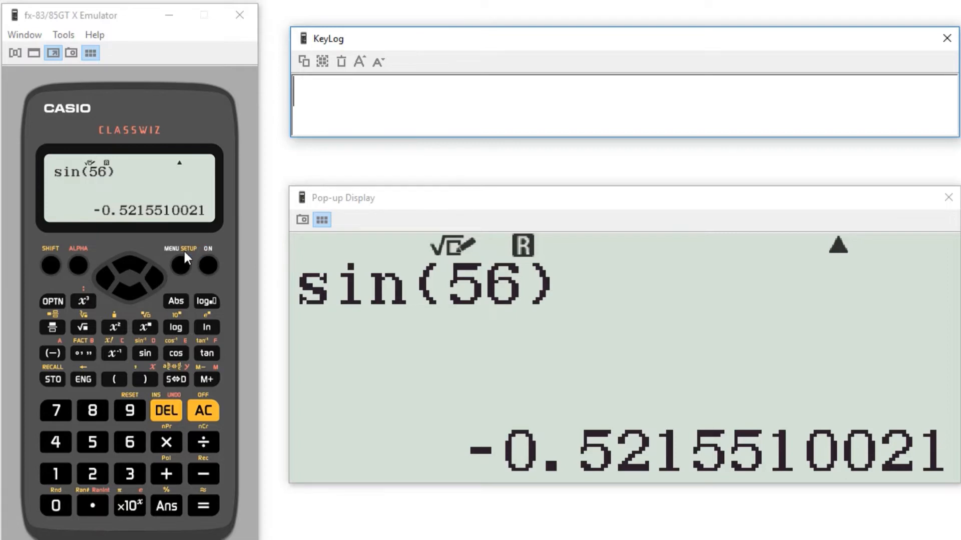
{"action": "mouse_move", "coordinate": [195, 260]}
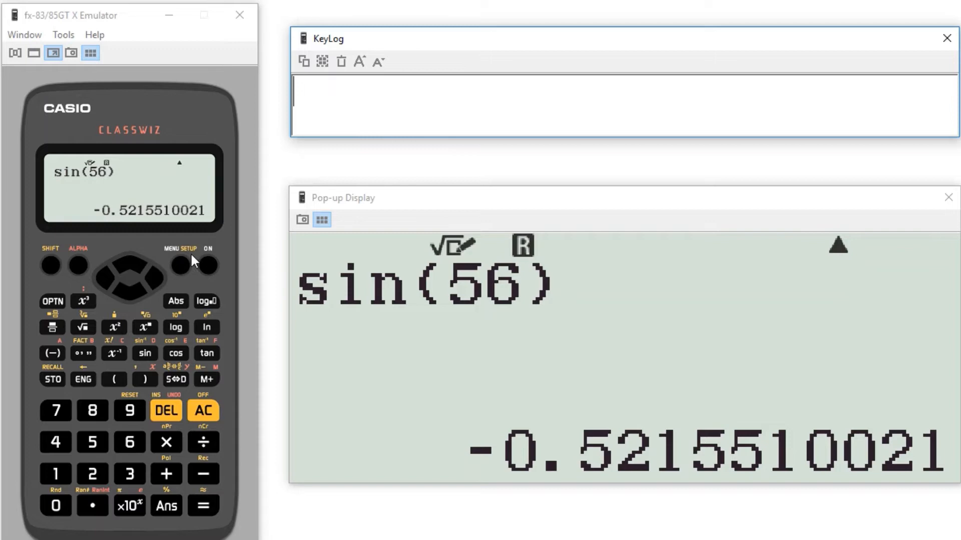
{"action": "mouse_move", "coordinate": [202, 262]}
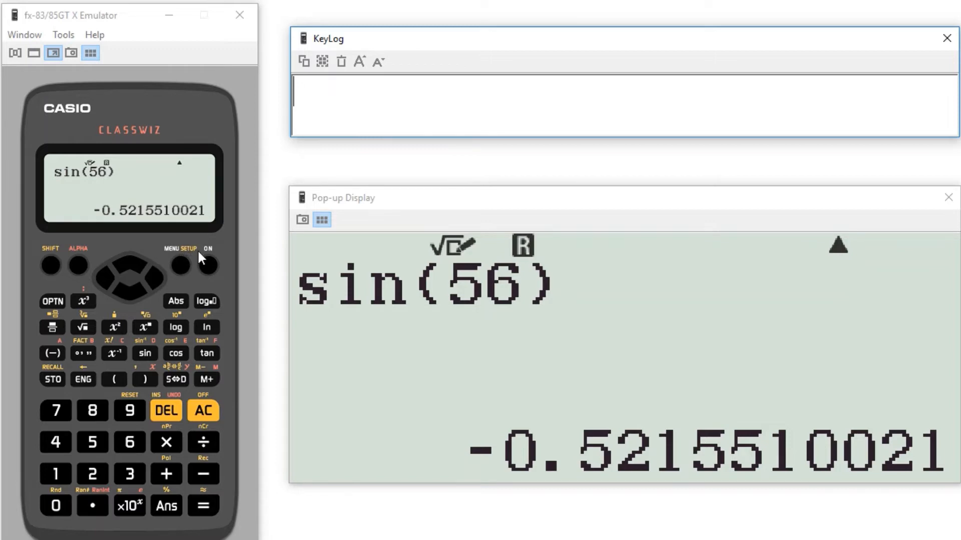
- Reach the SETUP angle-unit choices listing Degree, Radian and Gradian
{"action": "left_click", "coordinate": [50, 265]}
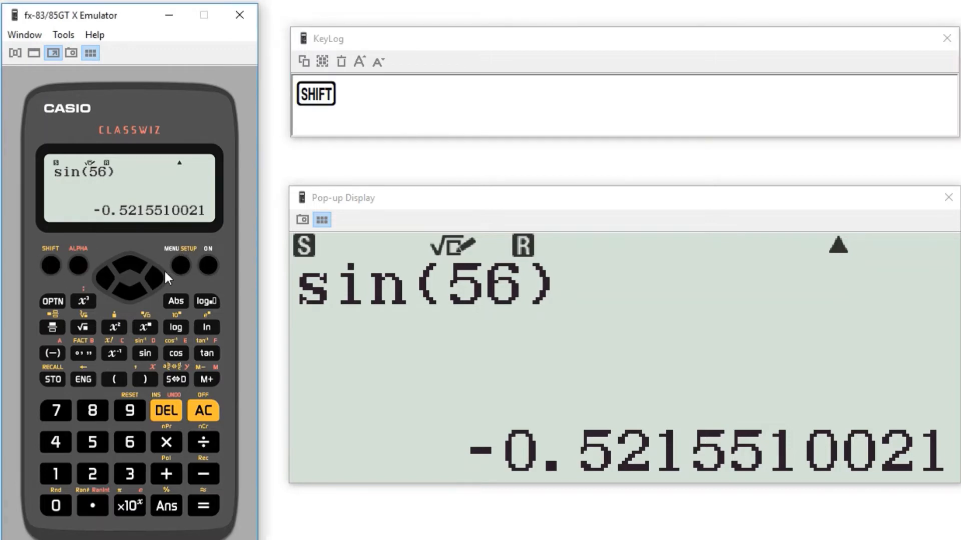
{"action": "left_click", "coordinate": [188, 265]}
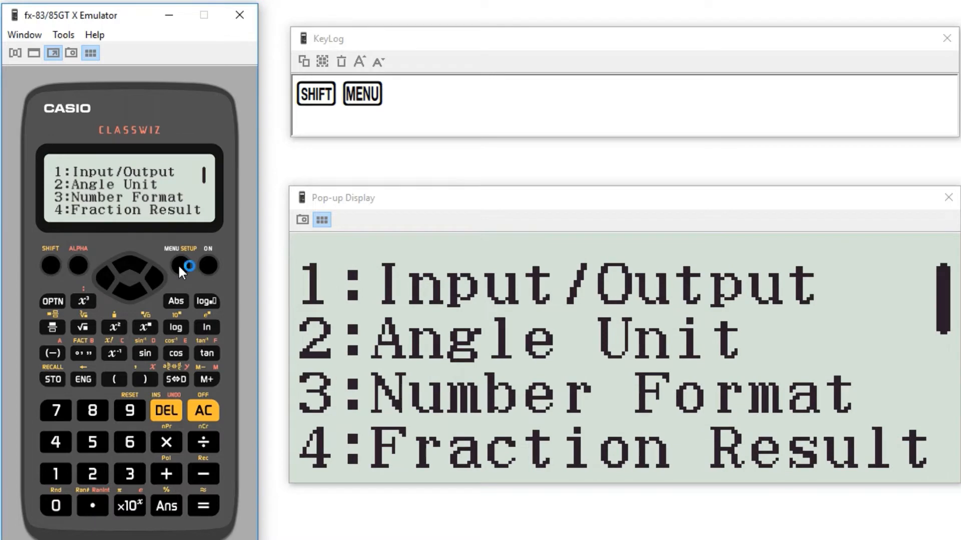
{"action": "mouse_move", "coordinate": [89, 180]}
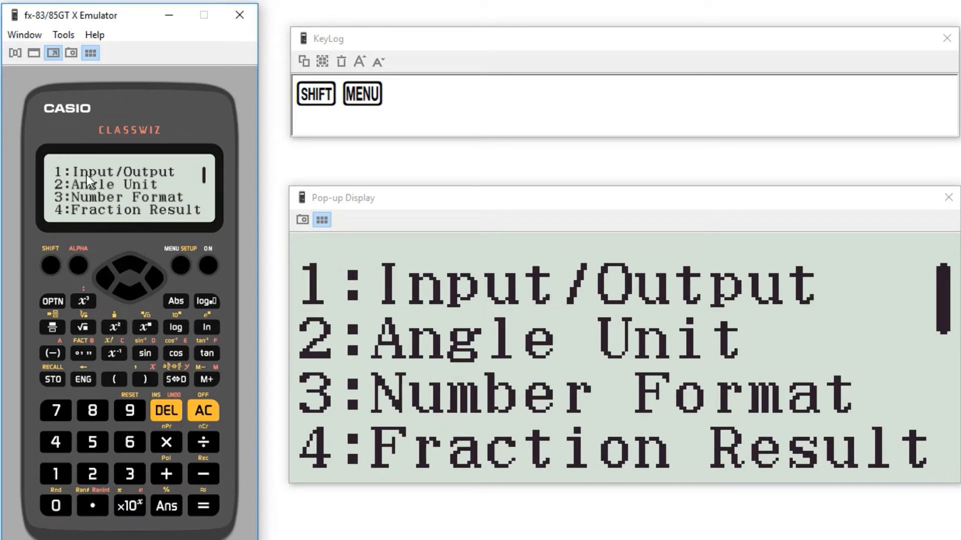
{"action": "mouse_move", "coordinate": [84, 238]}
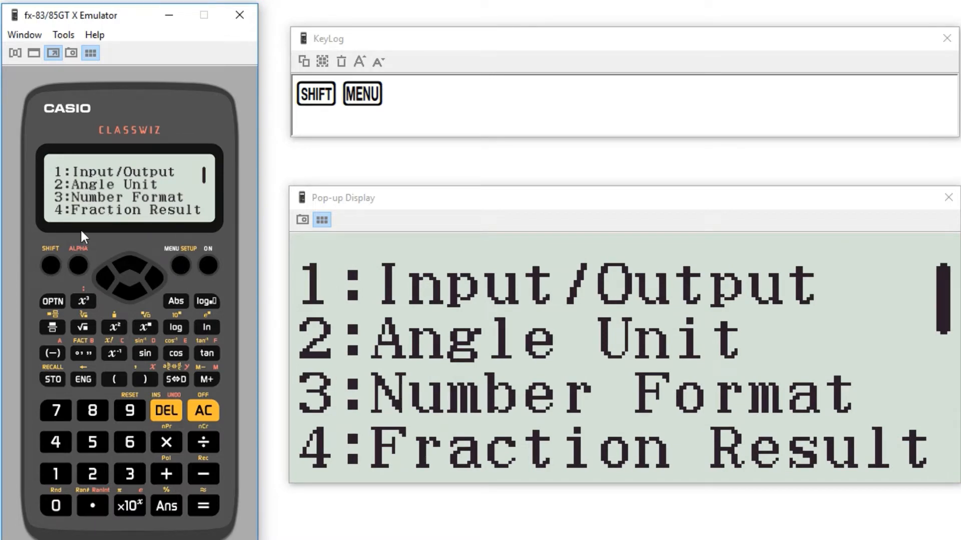
{"action": "mouse_move", "coordinate": [86, 193]}
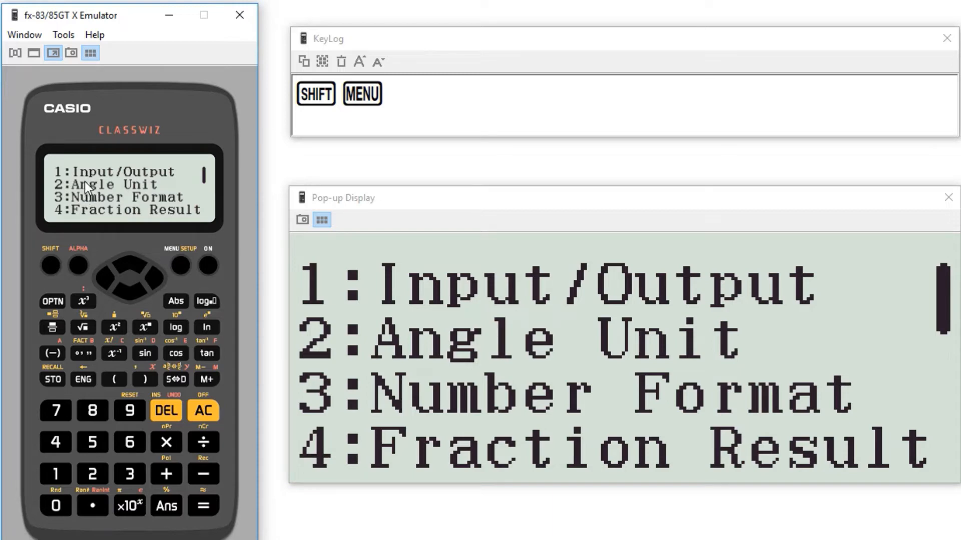
{"action": "mouse_move", "coordinate": [113, 196]}
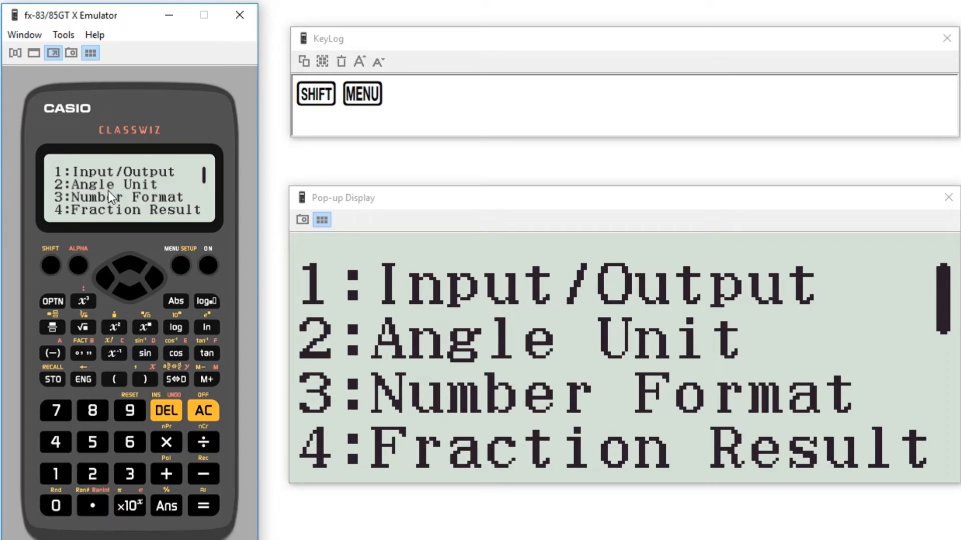
{"action": "mouse_move", "coordinate": [130, 197]}
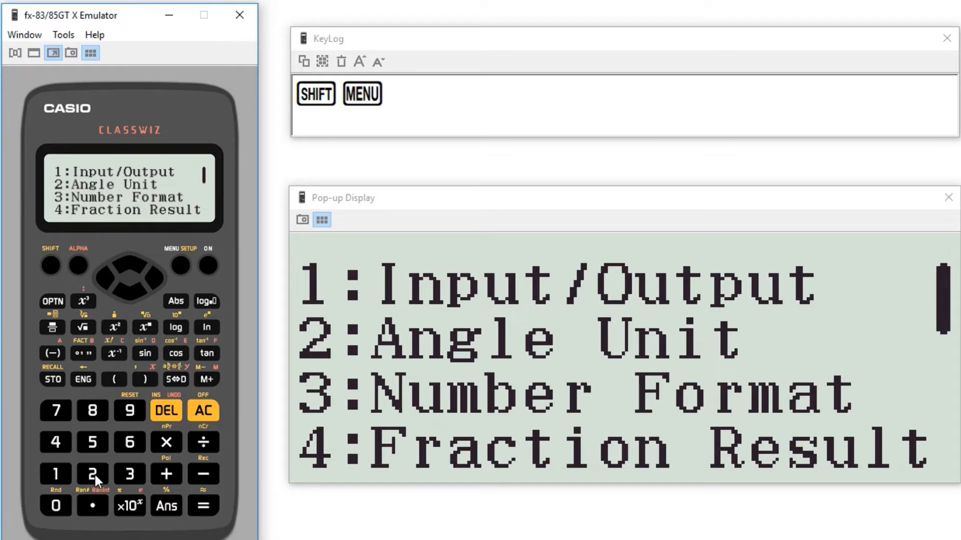
{"action": "left_click", "coordinate": [92, 476]}
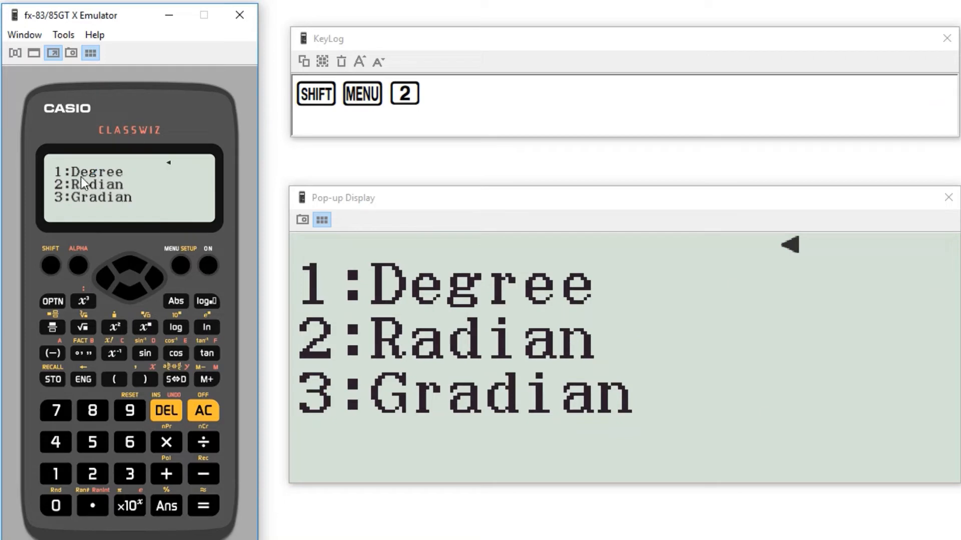
{"action": "mouse_move", "coordinate": [59, 481]}
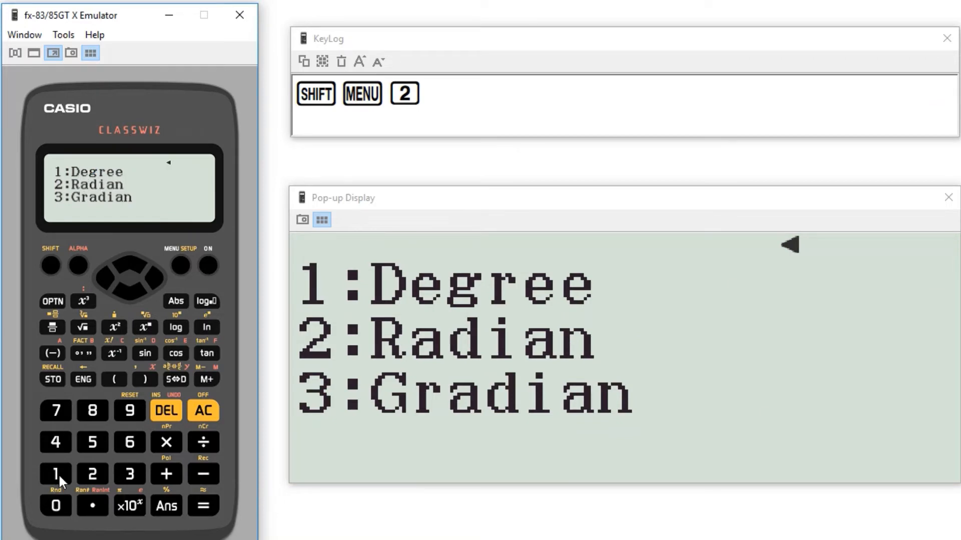
- Select Degree mode and re-evaluate sin(56) to get 0.8290375726
{"action": "left_click", "coordinate": [55, 474]}
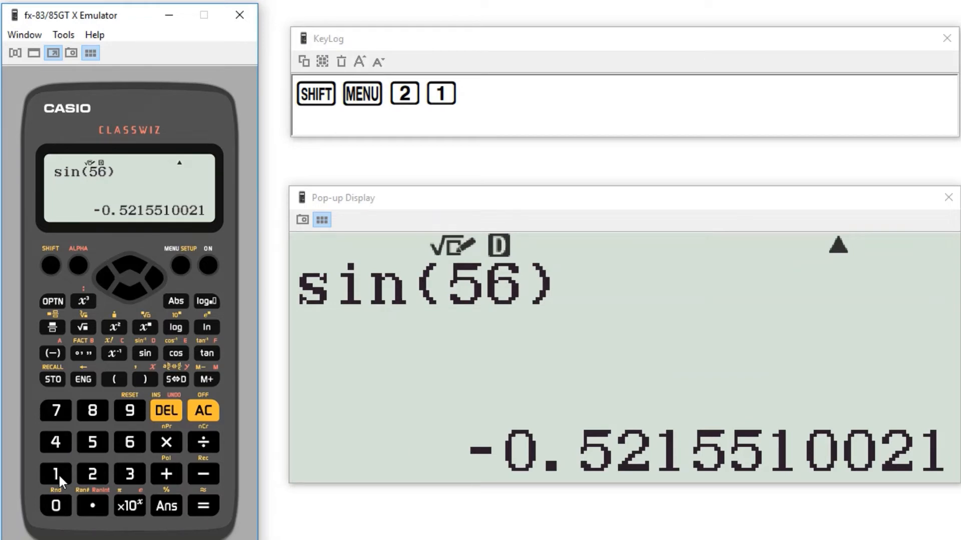
{"action": "mouse_move", "coordinate": [187, 532]}
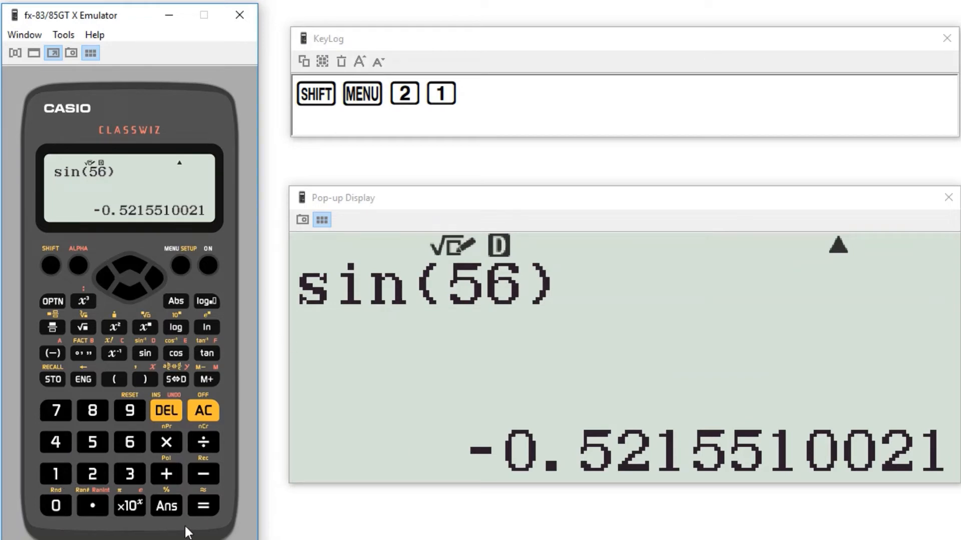
{"action": "left_click", "coordinate": [203, 505]}
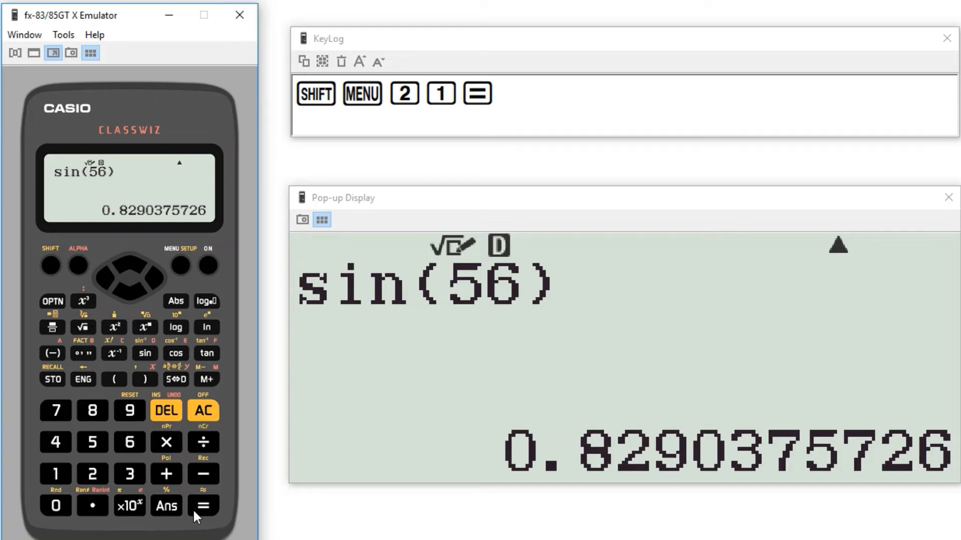
{"action": "left_click", "coordinate": [204, 507]}
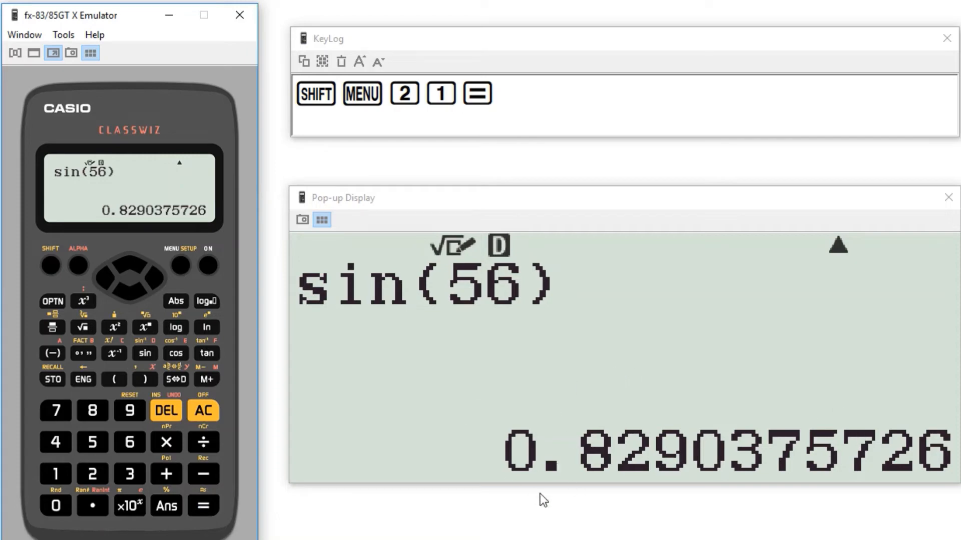
{"action": "mouse_move", "coordinate": [880, 431]}
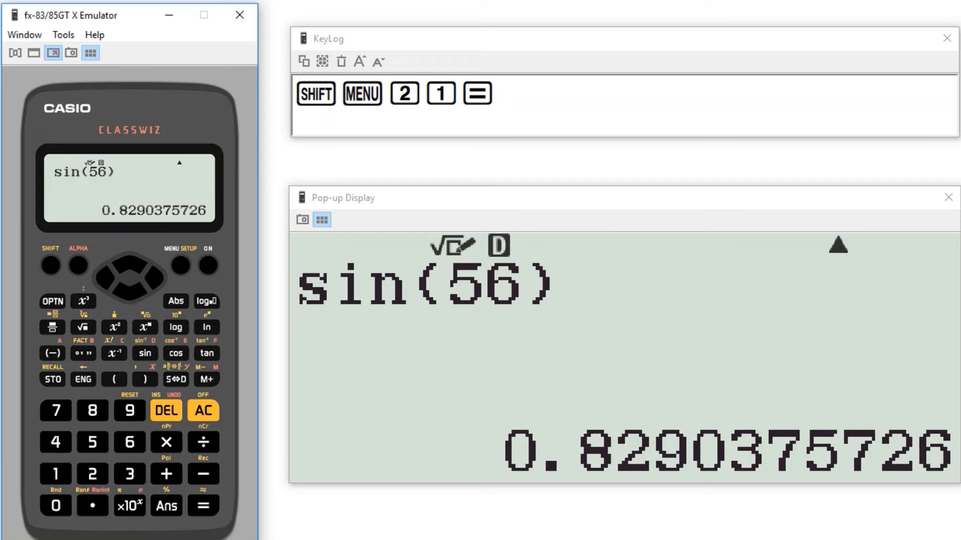
{"action": "mouse_move", "coordinate": [958, 480]}
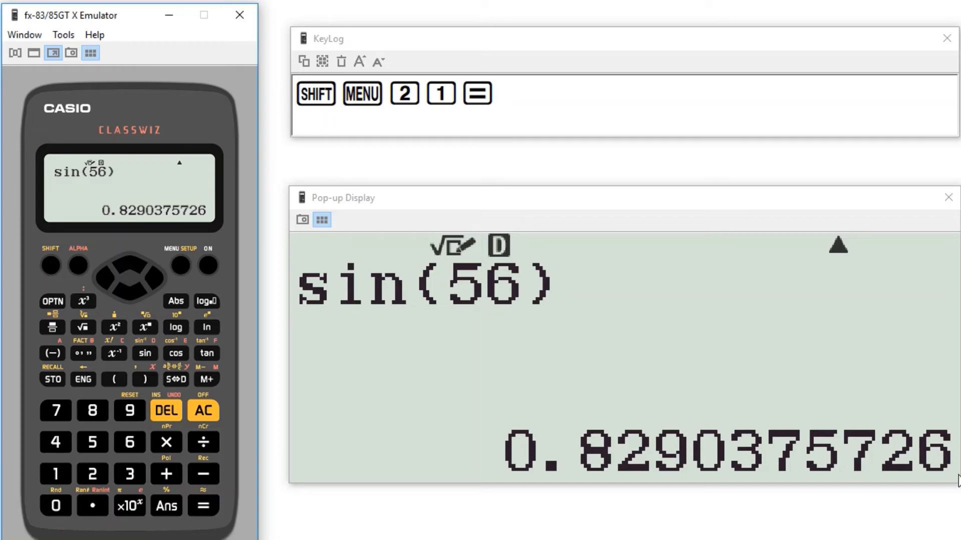
{"action": "mouse_move", "coordinate": [699, 486]}
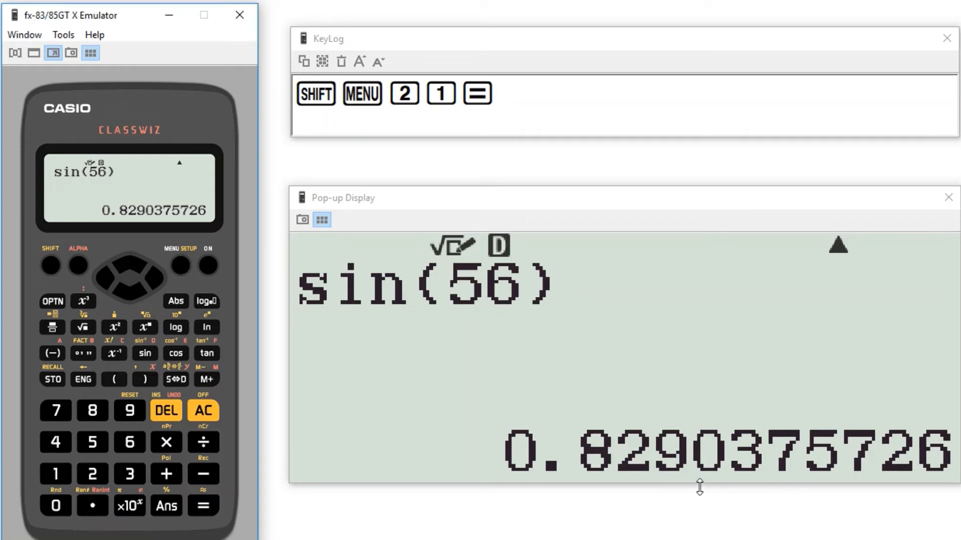
{"action": "mouse_move", "coordinate": [788, 485]}
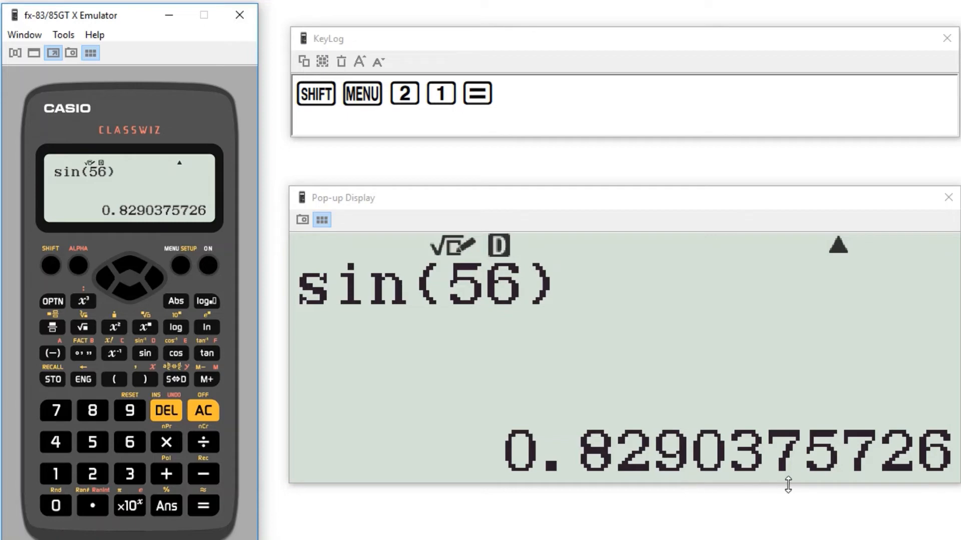
{"action": "mouse_move", "coordinate": [769, 489]}
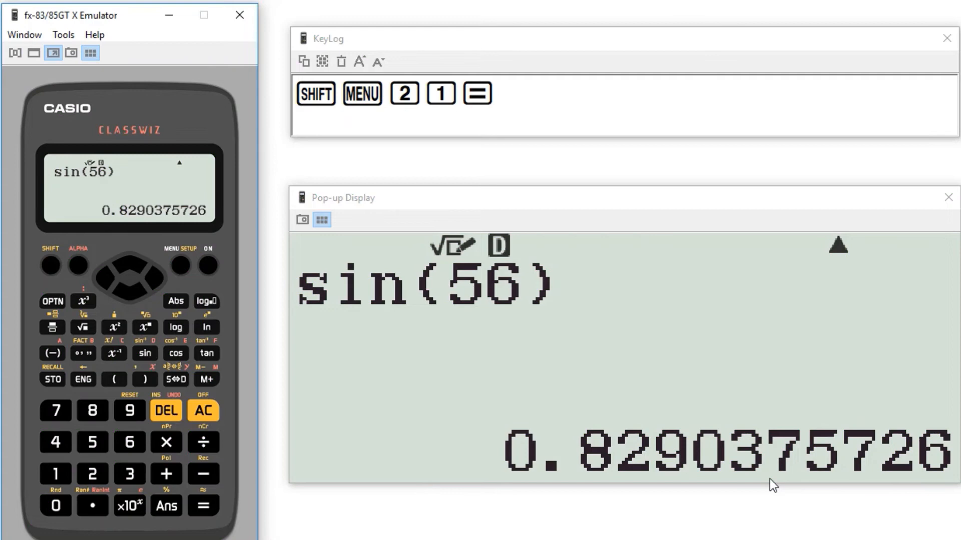
{"action": "mouse_move", "coordinate": [729, 487]}
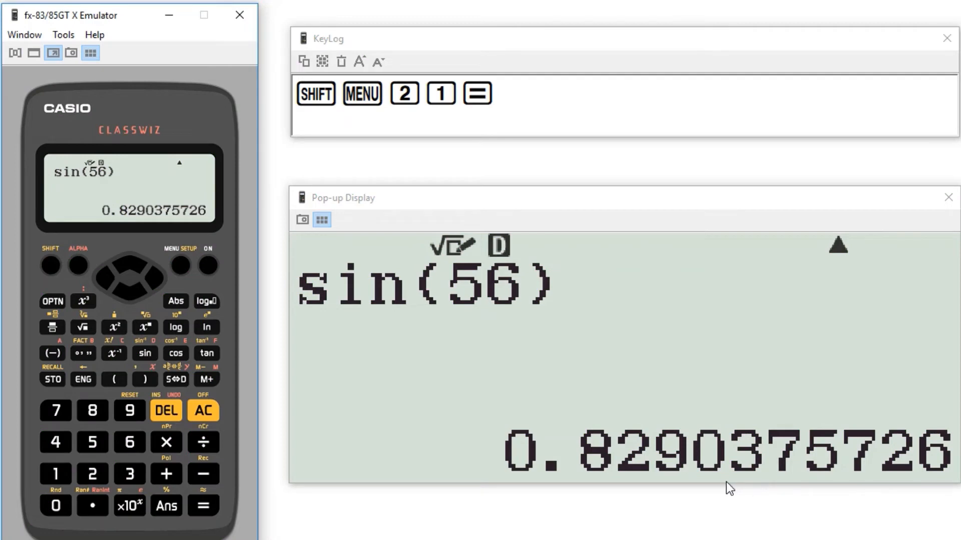
{"action": "mouse_move", "coordinate": [670, 487]}
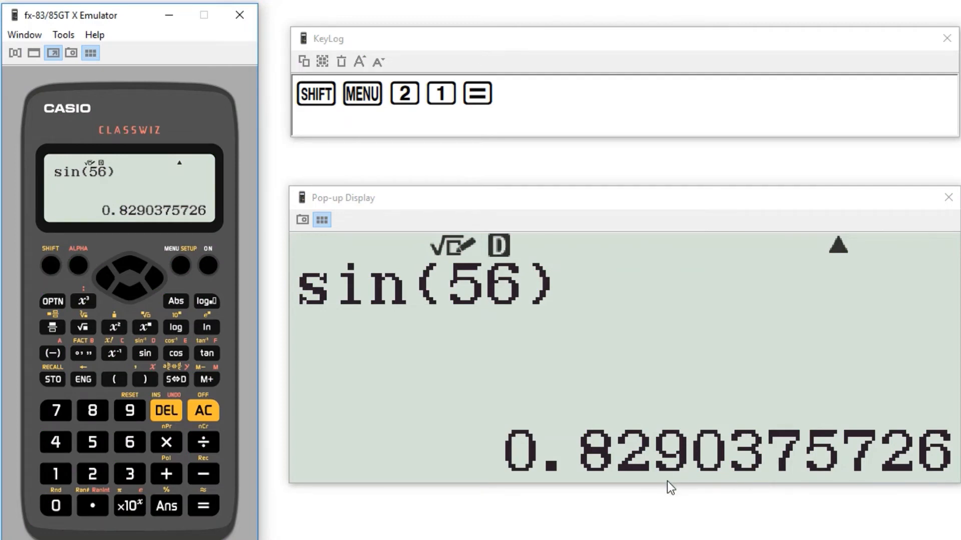
{"action": "mouse_move", "coordinate": [686, 433]}
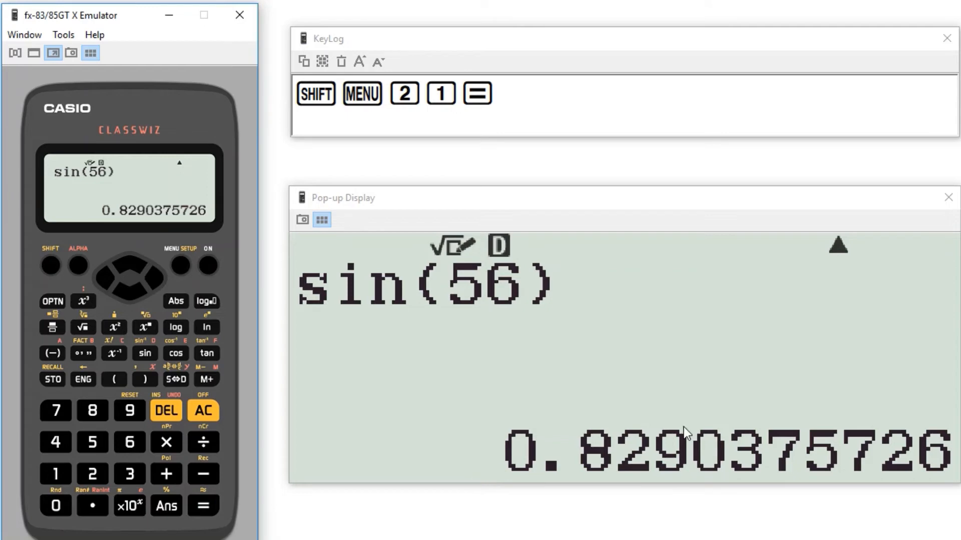
{"action": "mouse_move", "coordinate": [454, 412]}
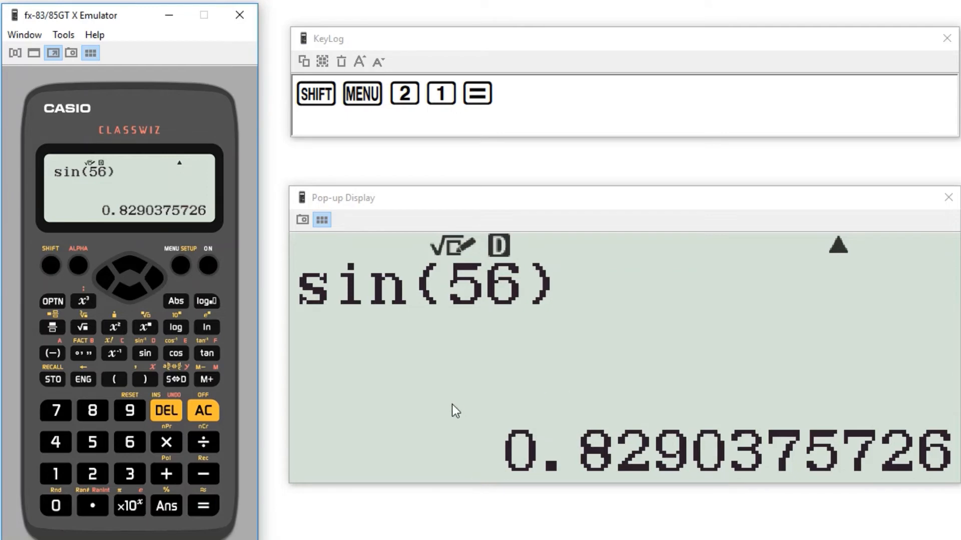
{"action": "mouse_move", "coordinate": [321, 322]}
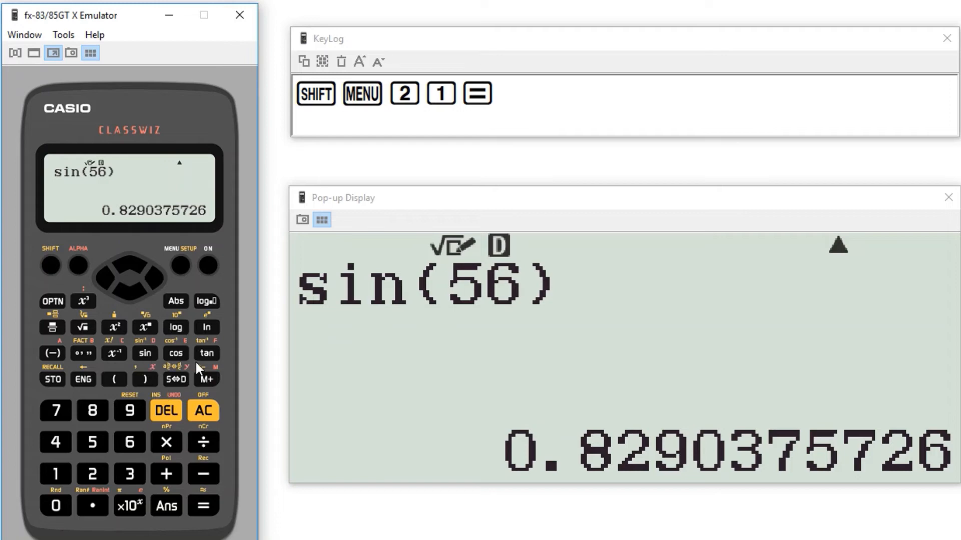
- Evaluate cos(56) in degrees, getting 0.5591929035
{"action": "left_click", "coordinate": [203, 411]}
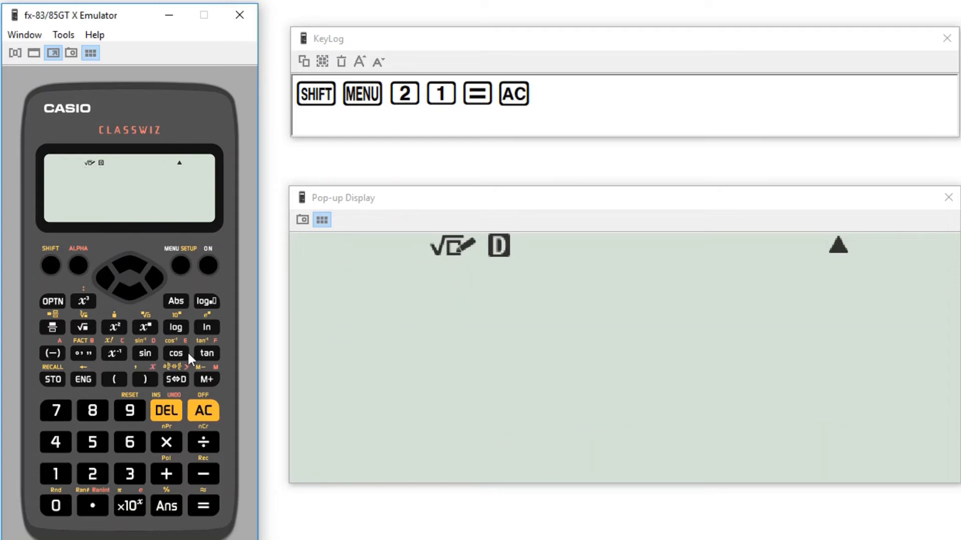
{"action": "left_click", "coordinate": [92, 441]}
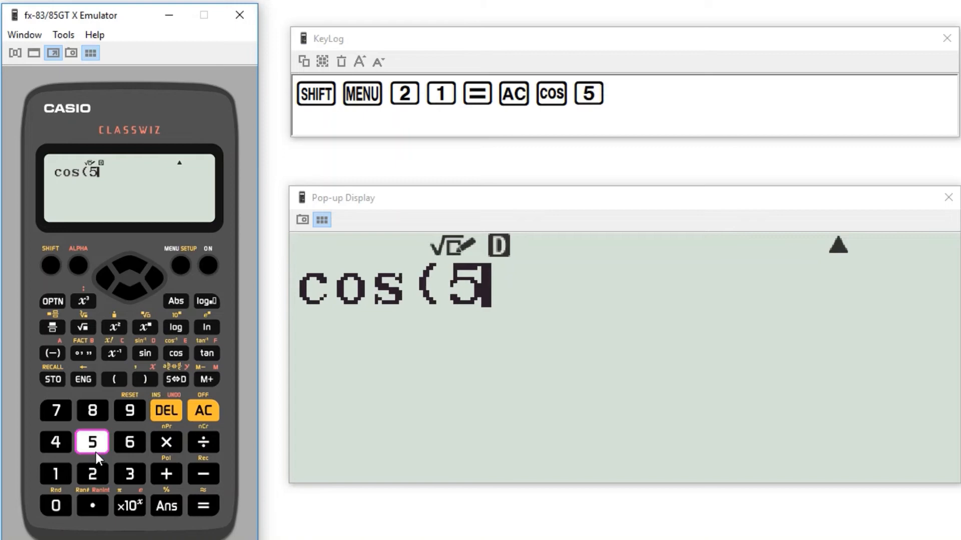
{"action": "left_click", "coordinate": [130, 442]}
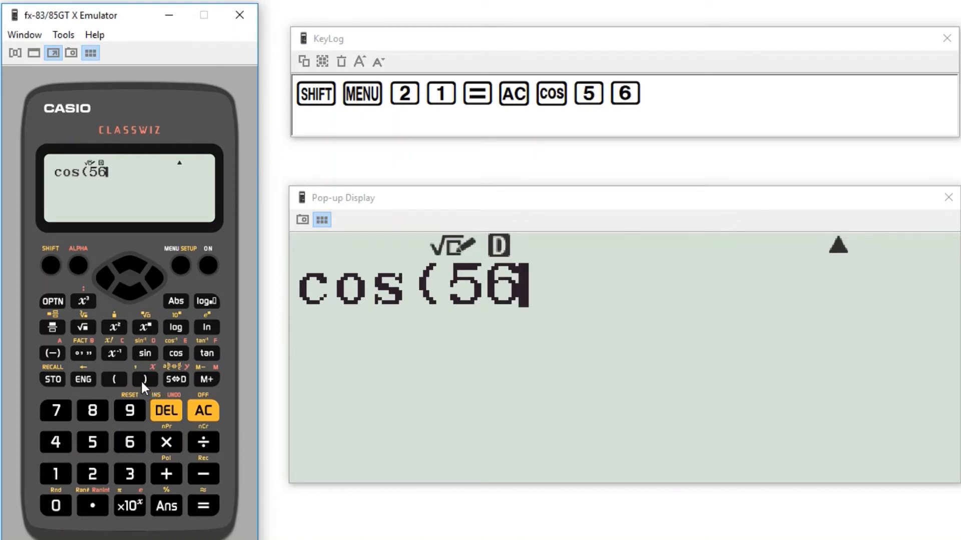
{"action": "left_click", "coordinate": [203, 505]}
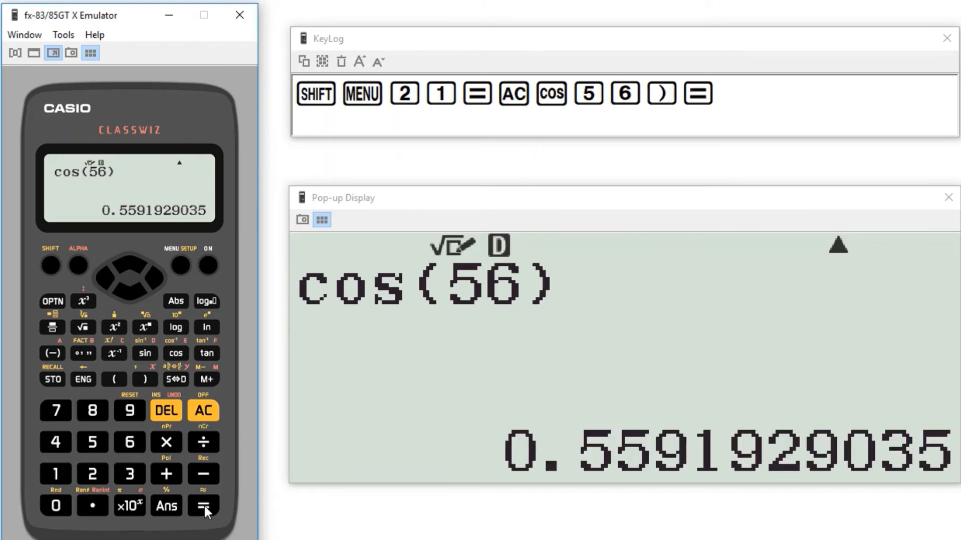
{"action": "mouse_move", "coordinate": [270, 446]}
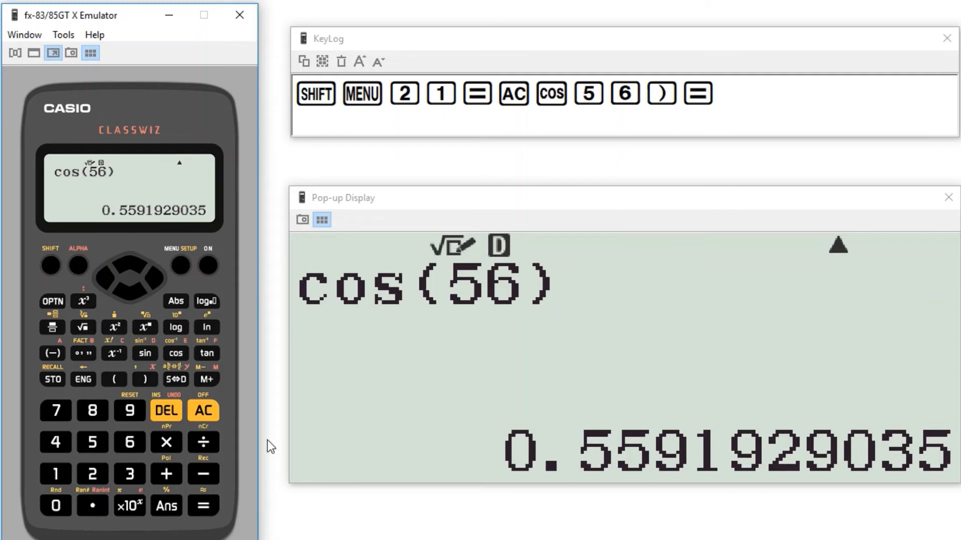
- Evaluate tan(56) in degrees, getting 1.482560969
{"action": "left_click", "coordinate": [202, 412]}
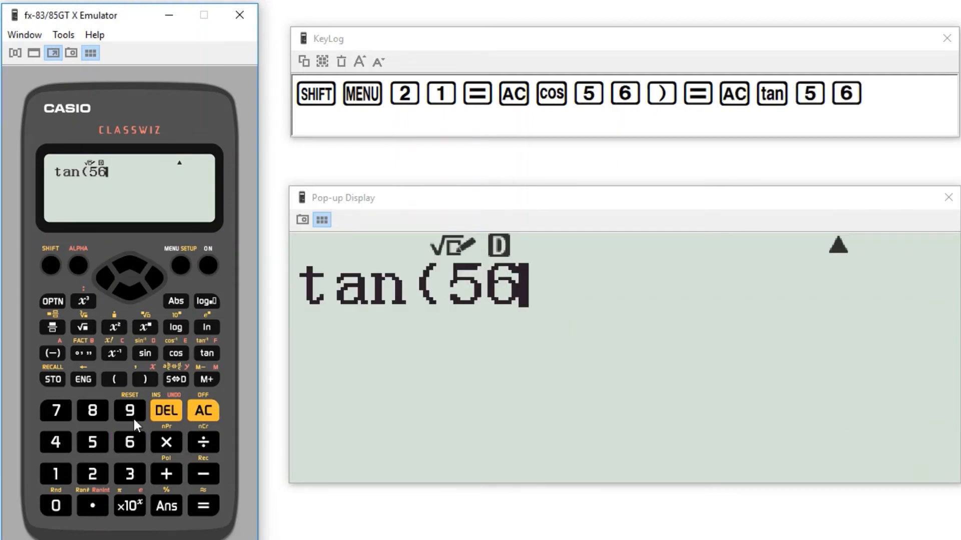
{"action": "left_click", "coordinate": [203, 505]}
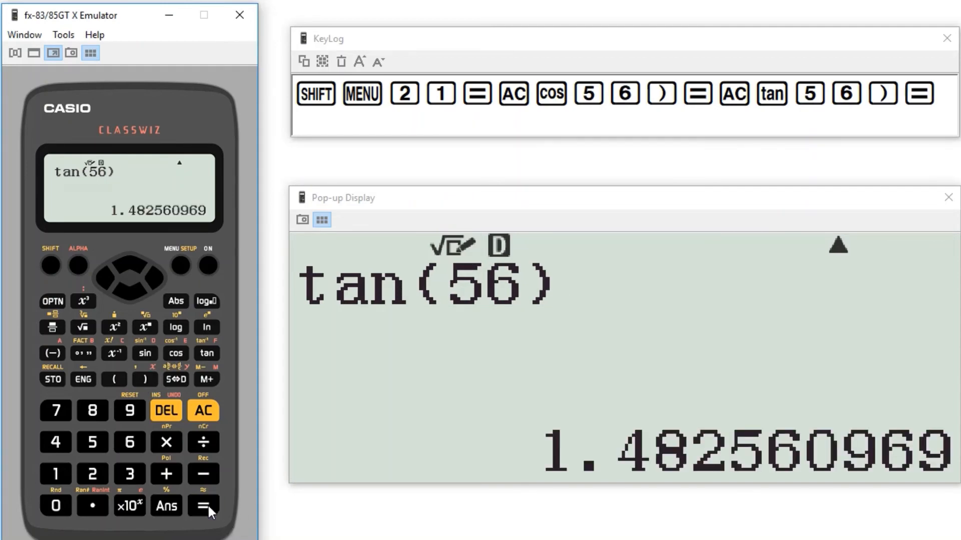
{"action": "mouse_move", "coordinate": [215, 430]}
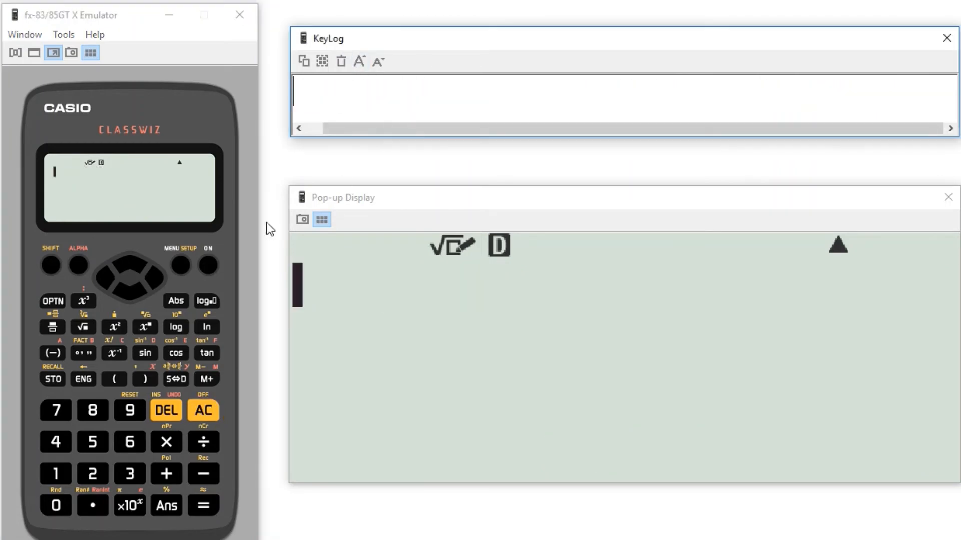
{"action": "mouse_move", "coordinate": [212, 341]}
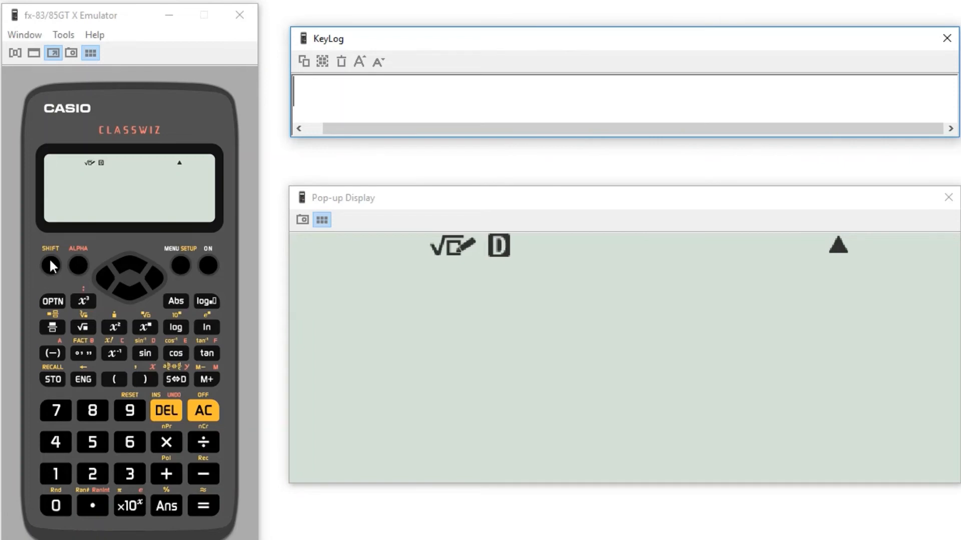
- Evaluate sin⁻¹(56), get a Math ERROR, and return to edit the expression
{"action": "left_click", "coordinate": [51, 265]}
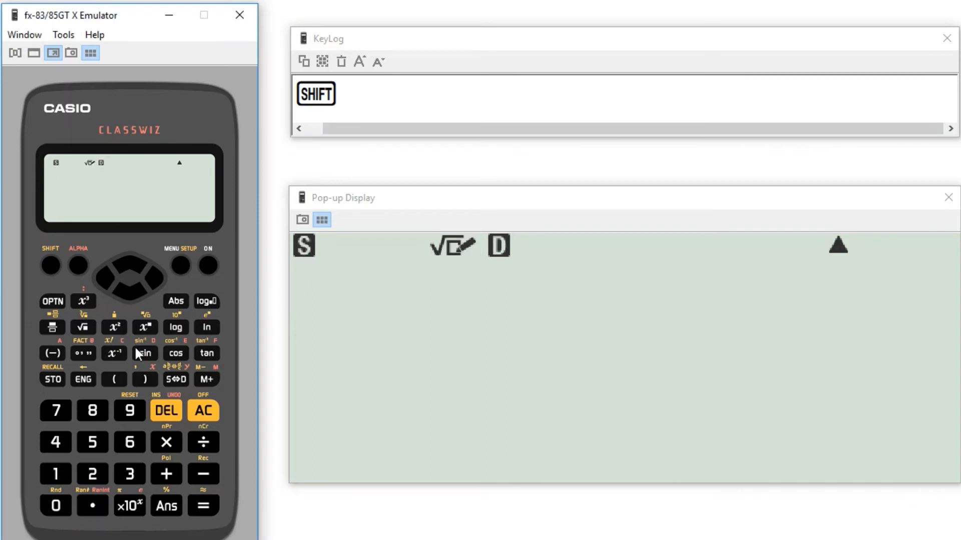
{"action": "left_click", "coordinate": [144, 353]}
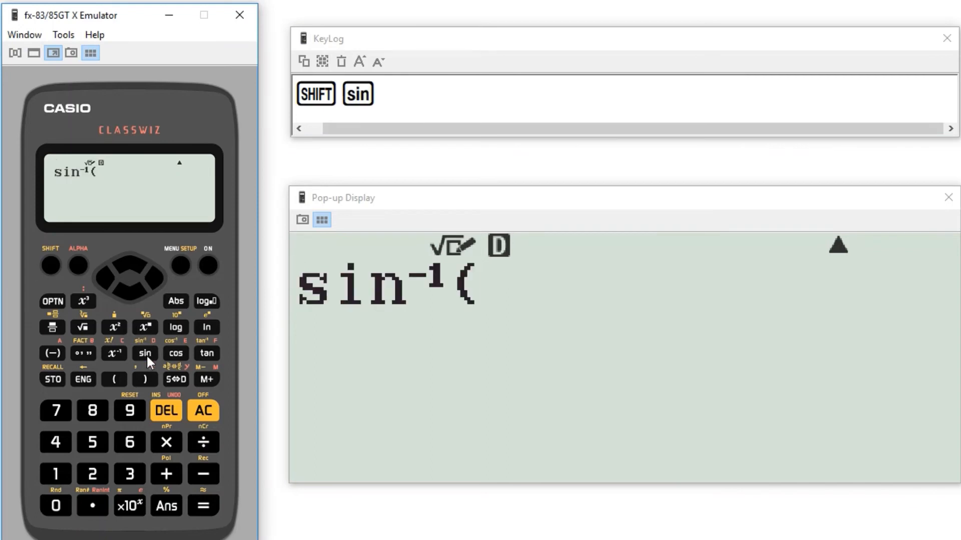
{"action": "mouse_move", "coordinate": [268, 307]}
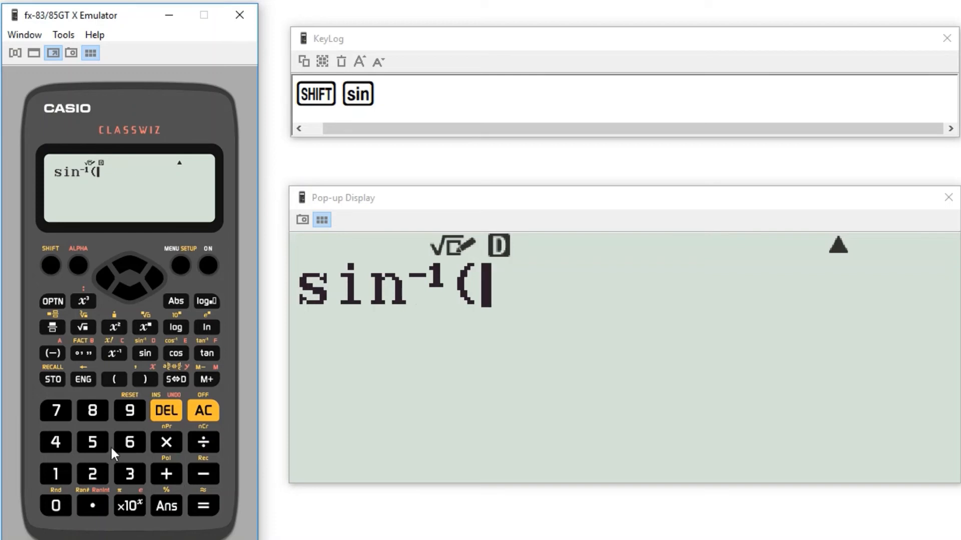
{"action": "left_click", "coordinate": [92, 441]}
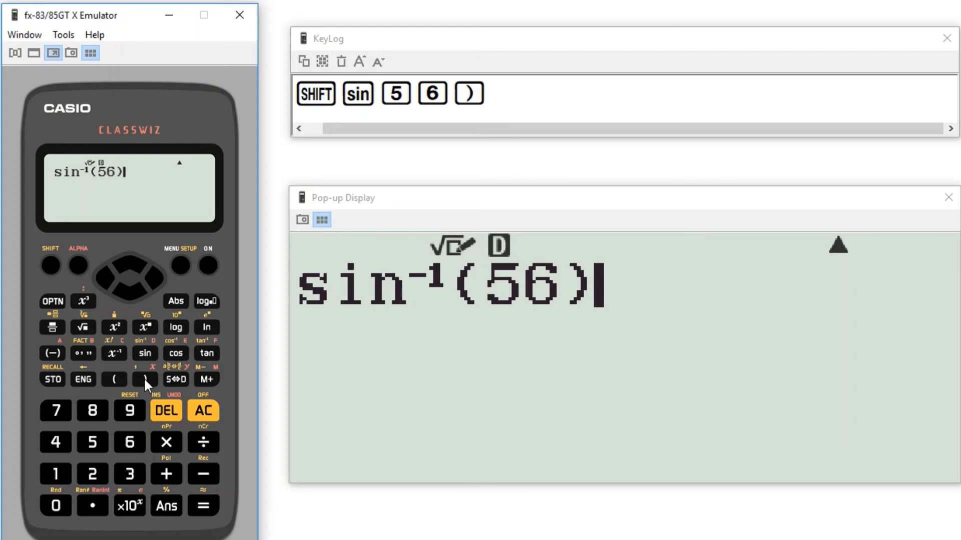
{"action": "left_click", "coordinate": [203, 506]}
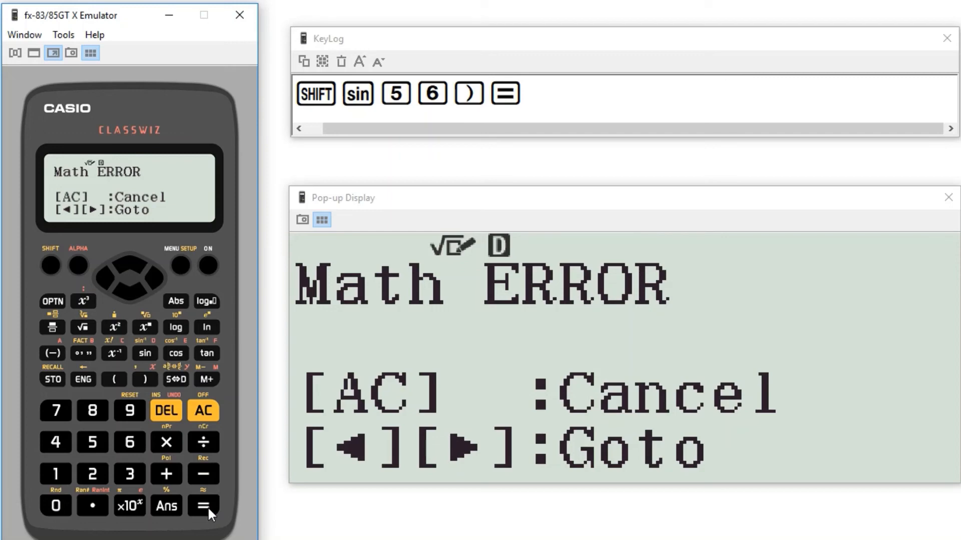
{"action": "left_click", "coordinate": [113, 271]}
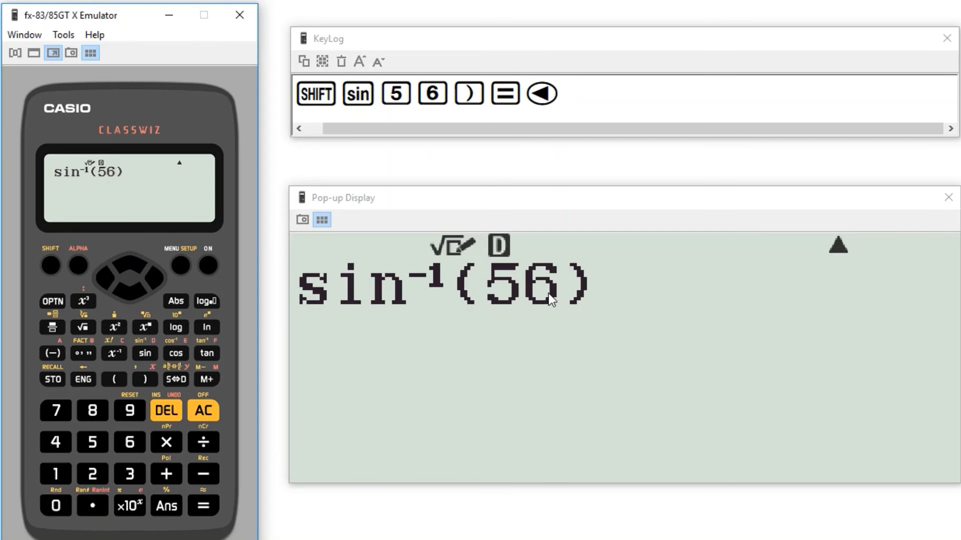
{"action": "mouse_move", "coordinate": [554, 315]}
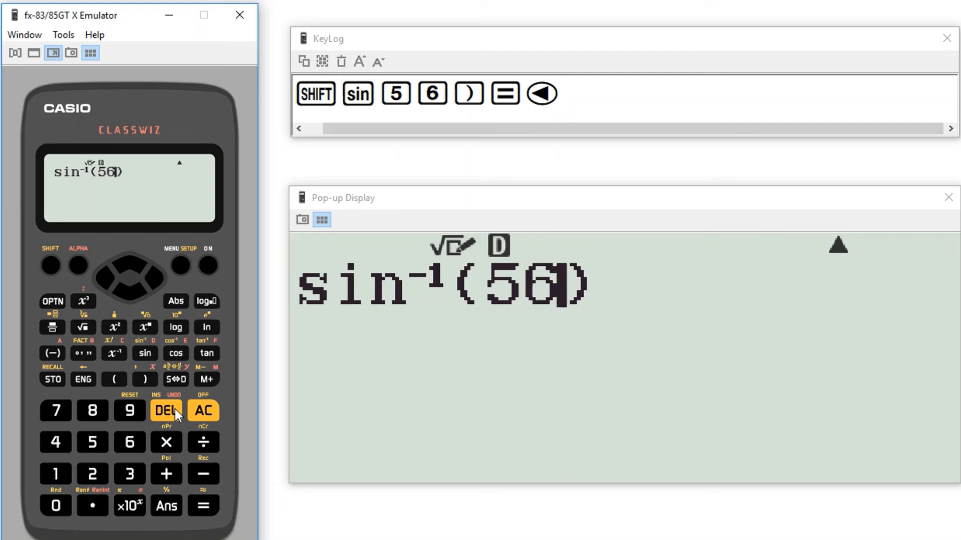
- Change the argument to 0.5 so sin⁻¹(0.5) gives 30, then clear
{"action": "left_click", "coordinate": [165, 410]}
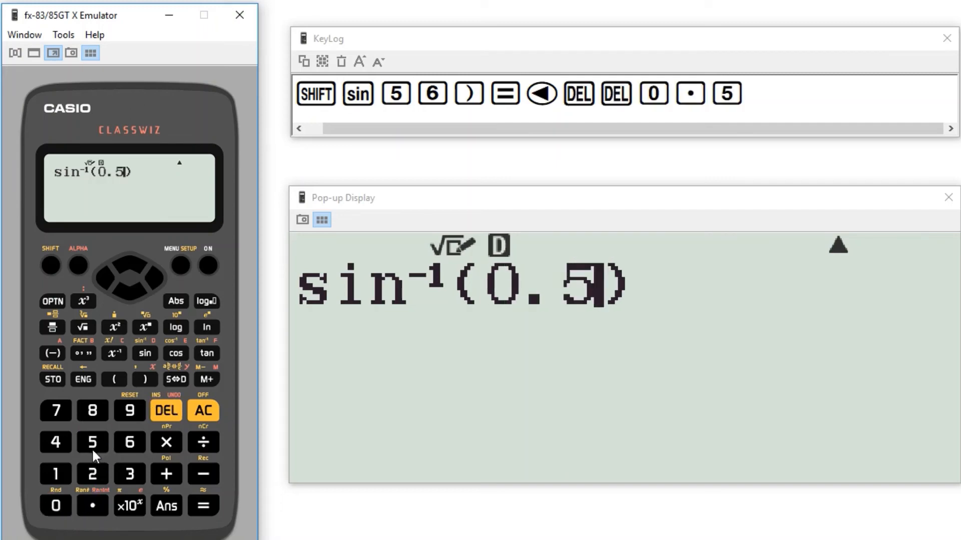
{"action": "left_click", "coordinate": [203, 506]}
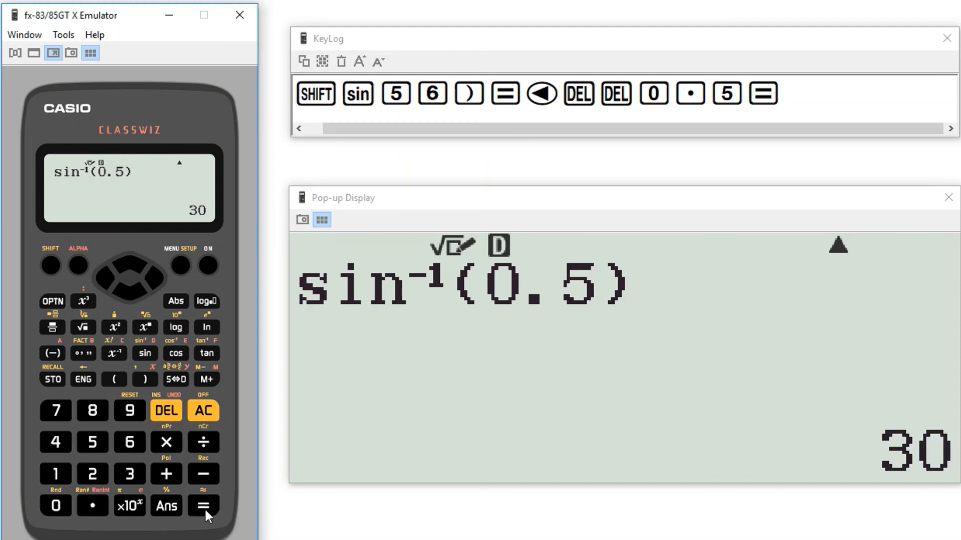
{"action": "left_click", "coordinate": [203, 411]}
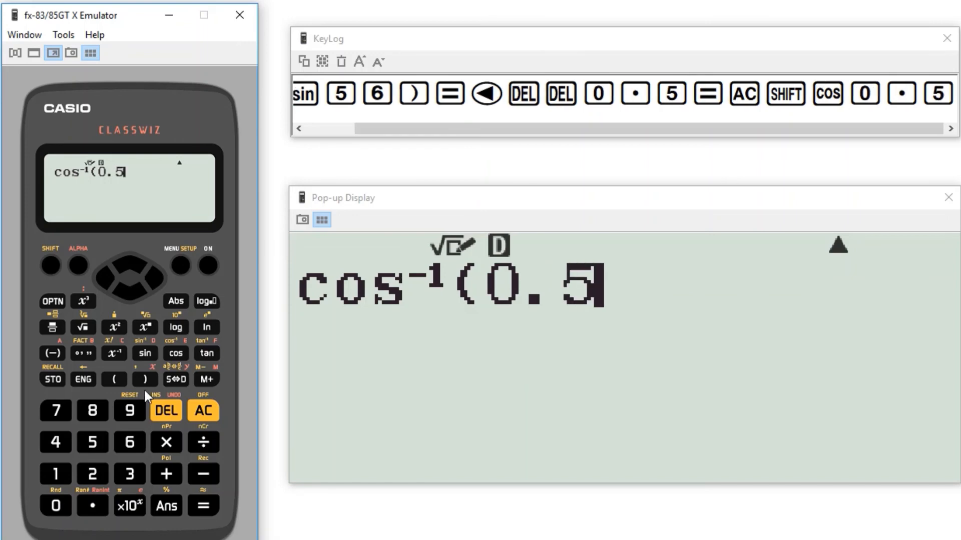
- Evaluate cos⁻¹(0.5) to get 60 and clear the display
{"action": "left_click", "coordinate": [202, 505]}
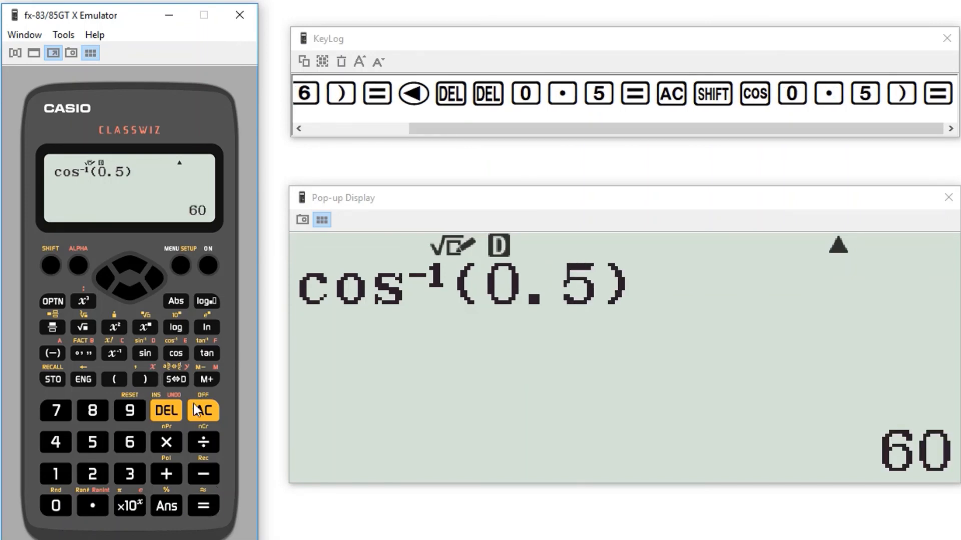
{"action": "left_click", "coordinate": [202, 411]}
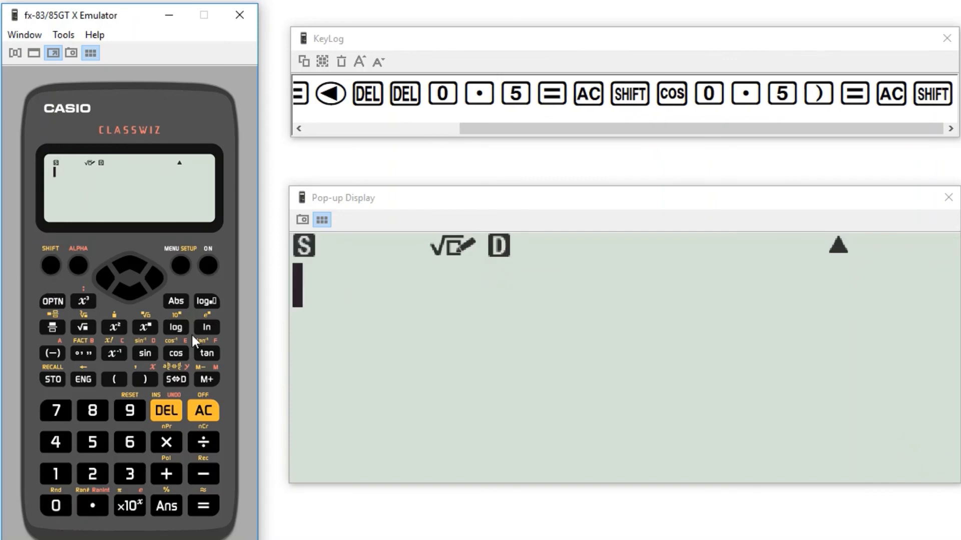
- Evaluate tan⁻¹(0.5) in degrees, getting 26.56505118
{"action": "left_click", "coordinate": [206, 353]}
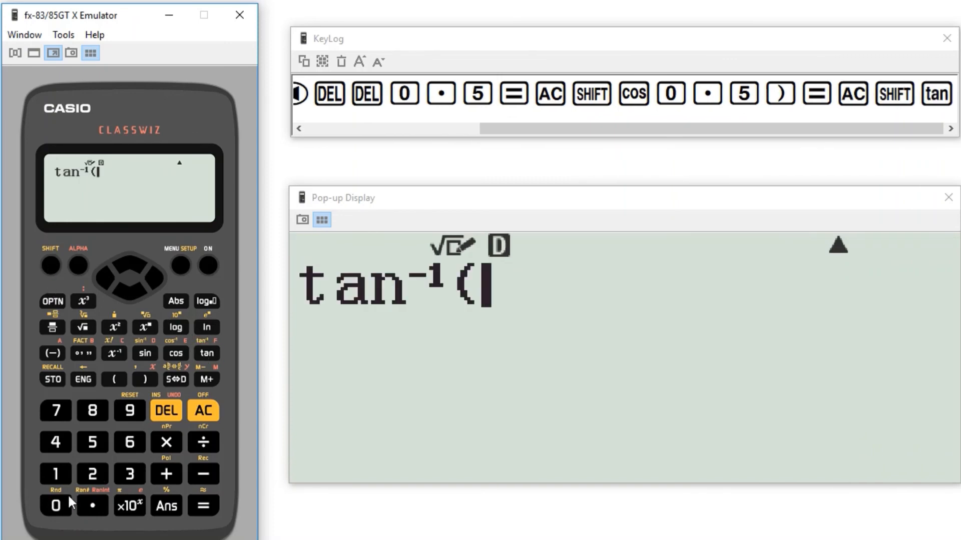
{"action": "left_click", "coordinate": [55, 506]}
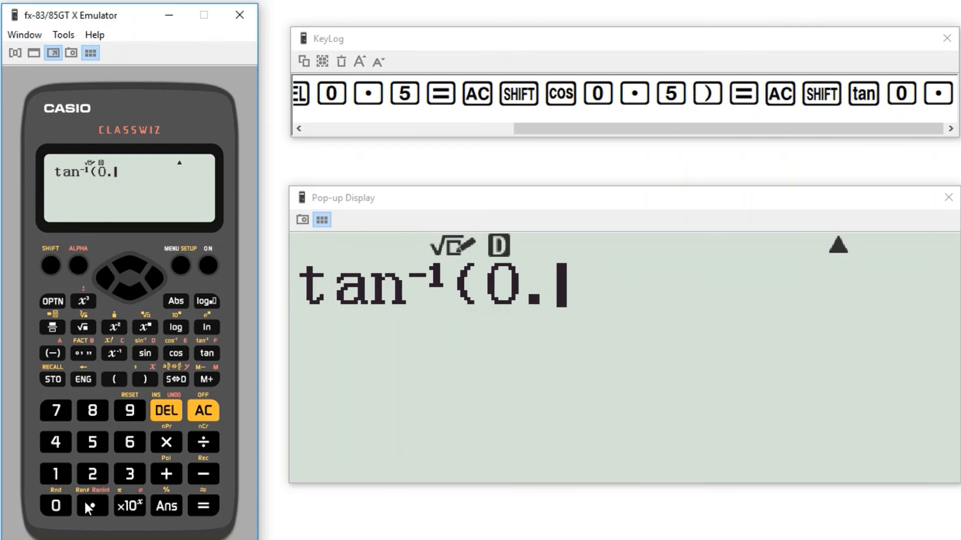
{"action": "left_click", "coordinate": [146, 379]}
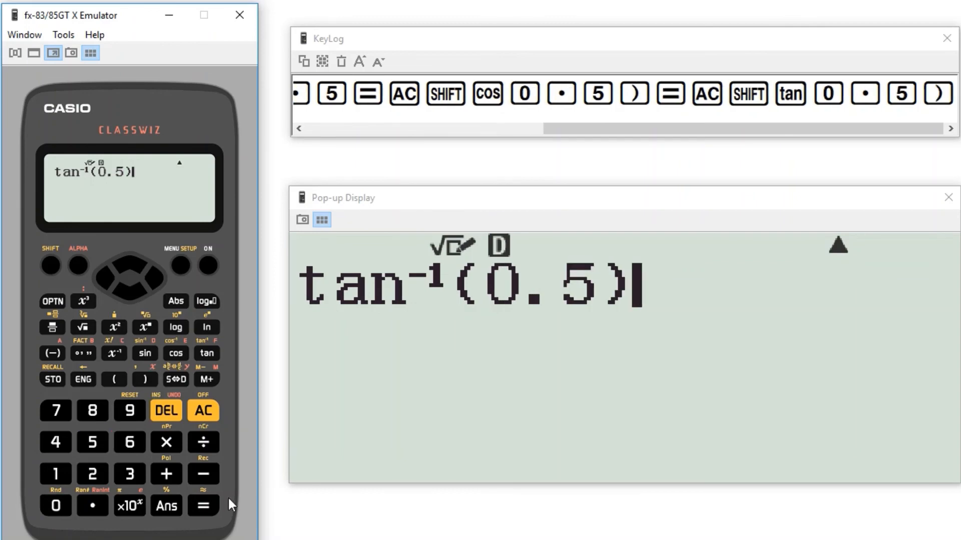
{"action": "left_click", "coordinate": [203, 505]}
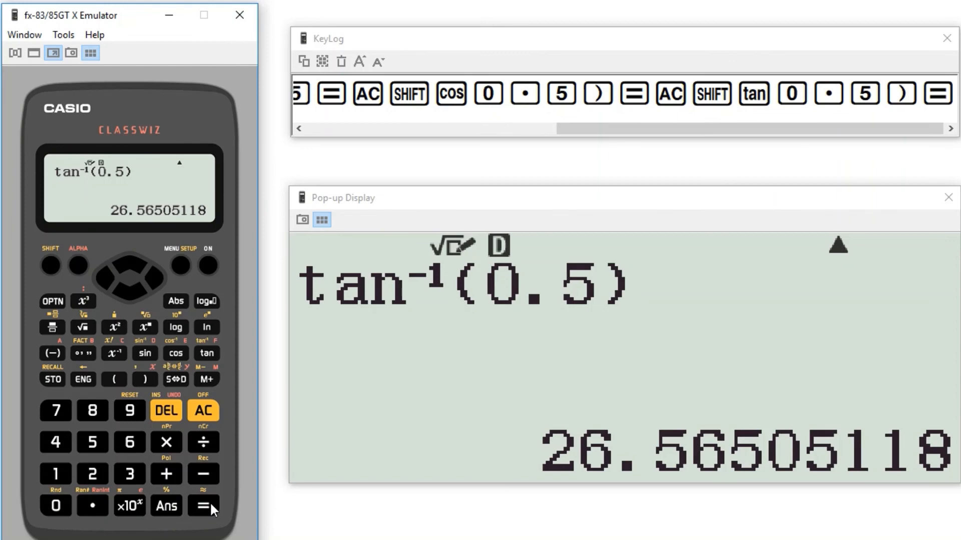
{"action": "mouse_move", "coordinate": [231, 310]}
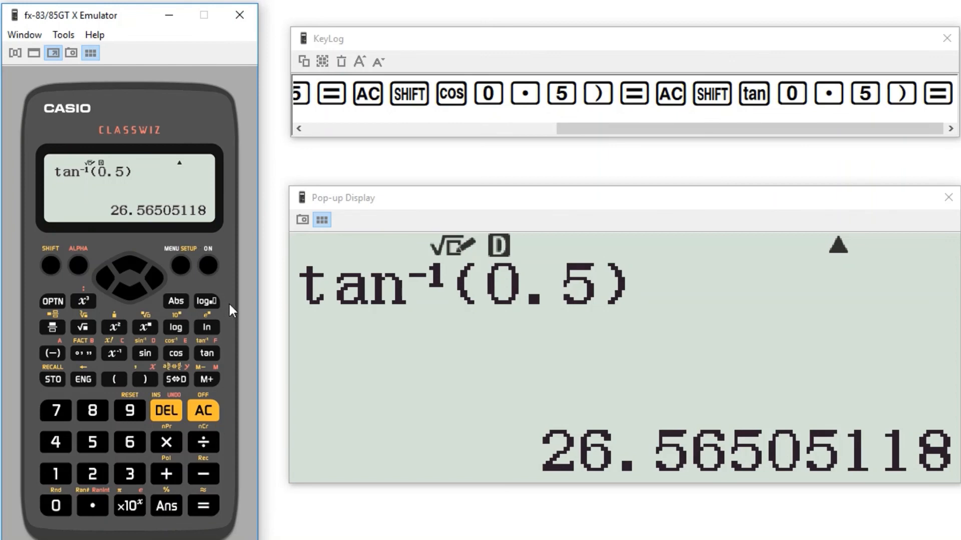